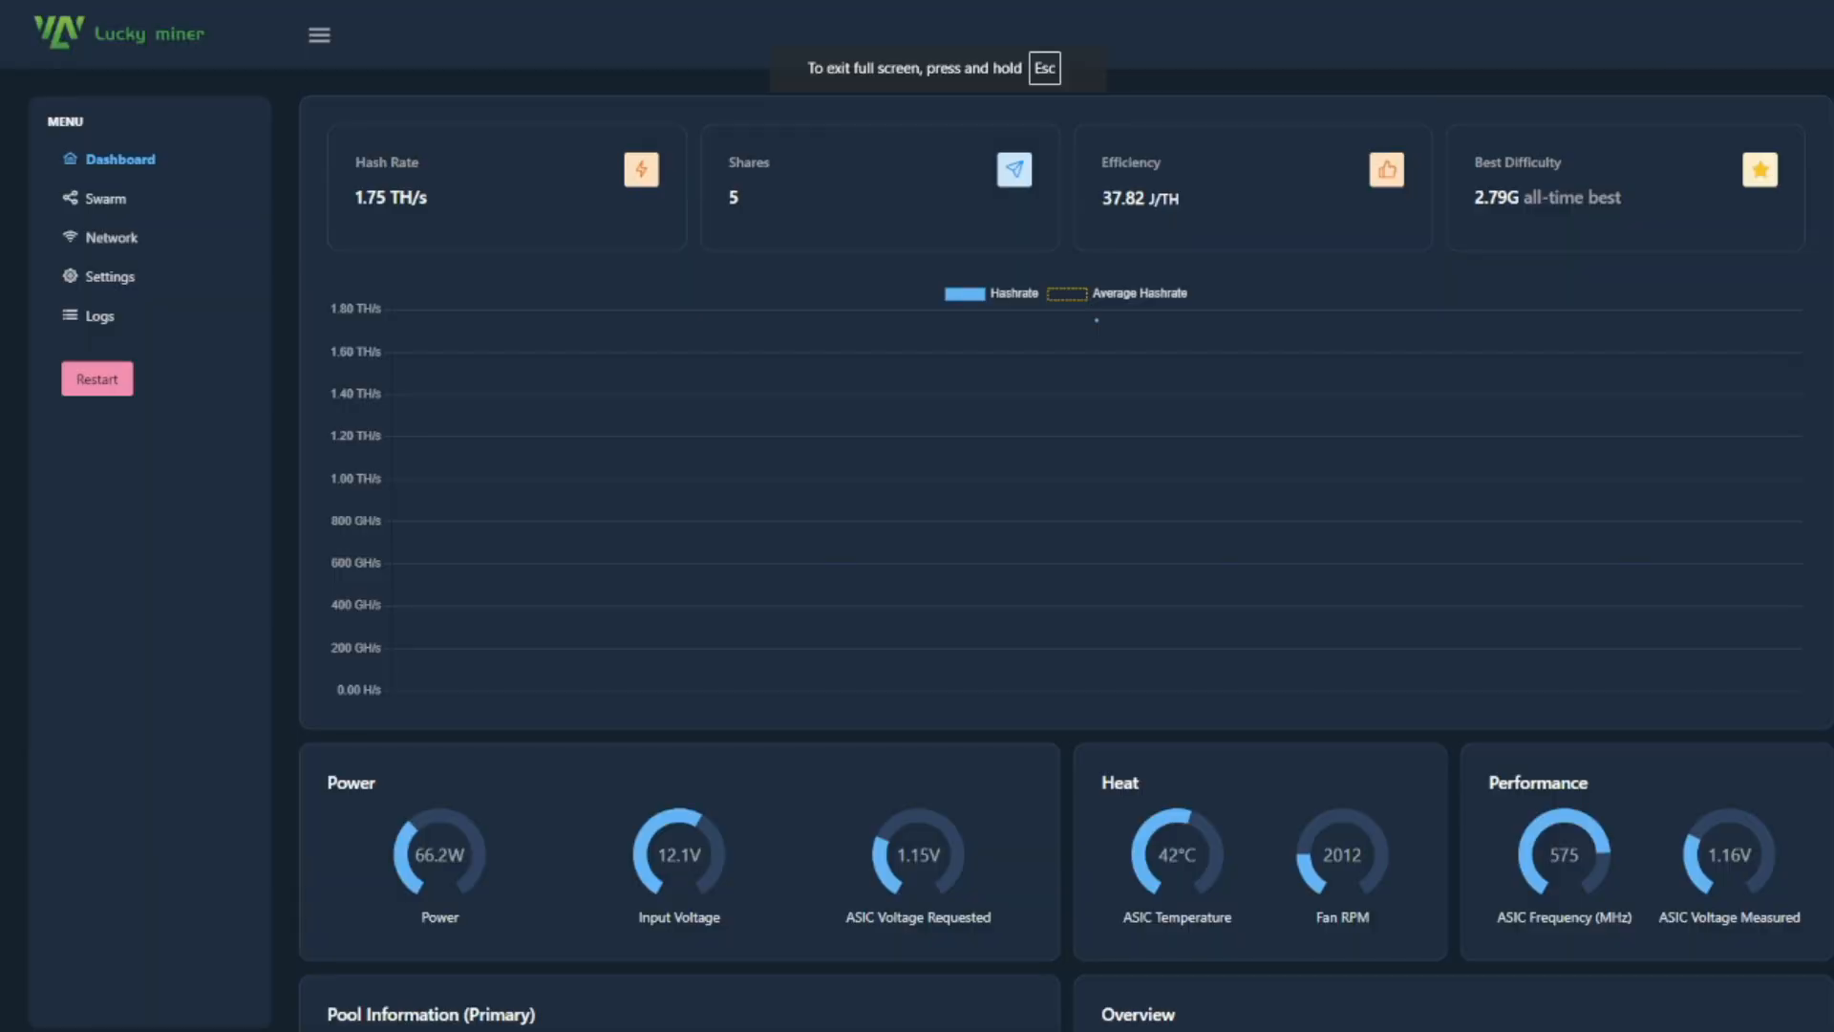
mouse_move(1524, 409)
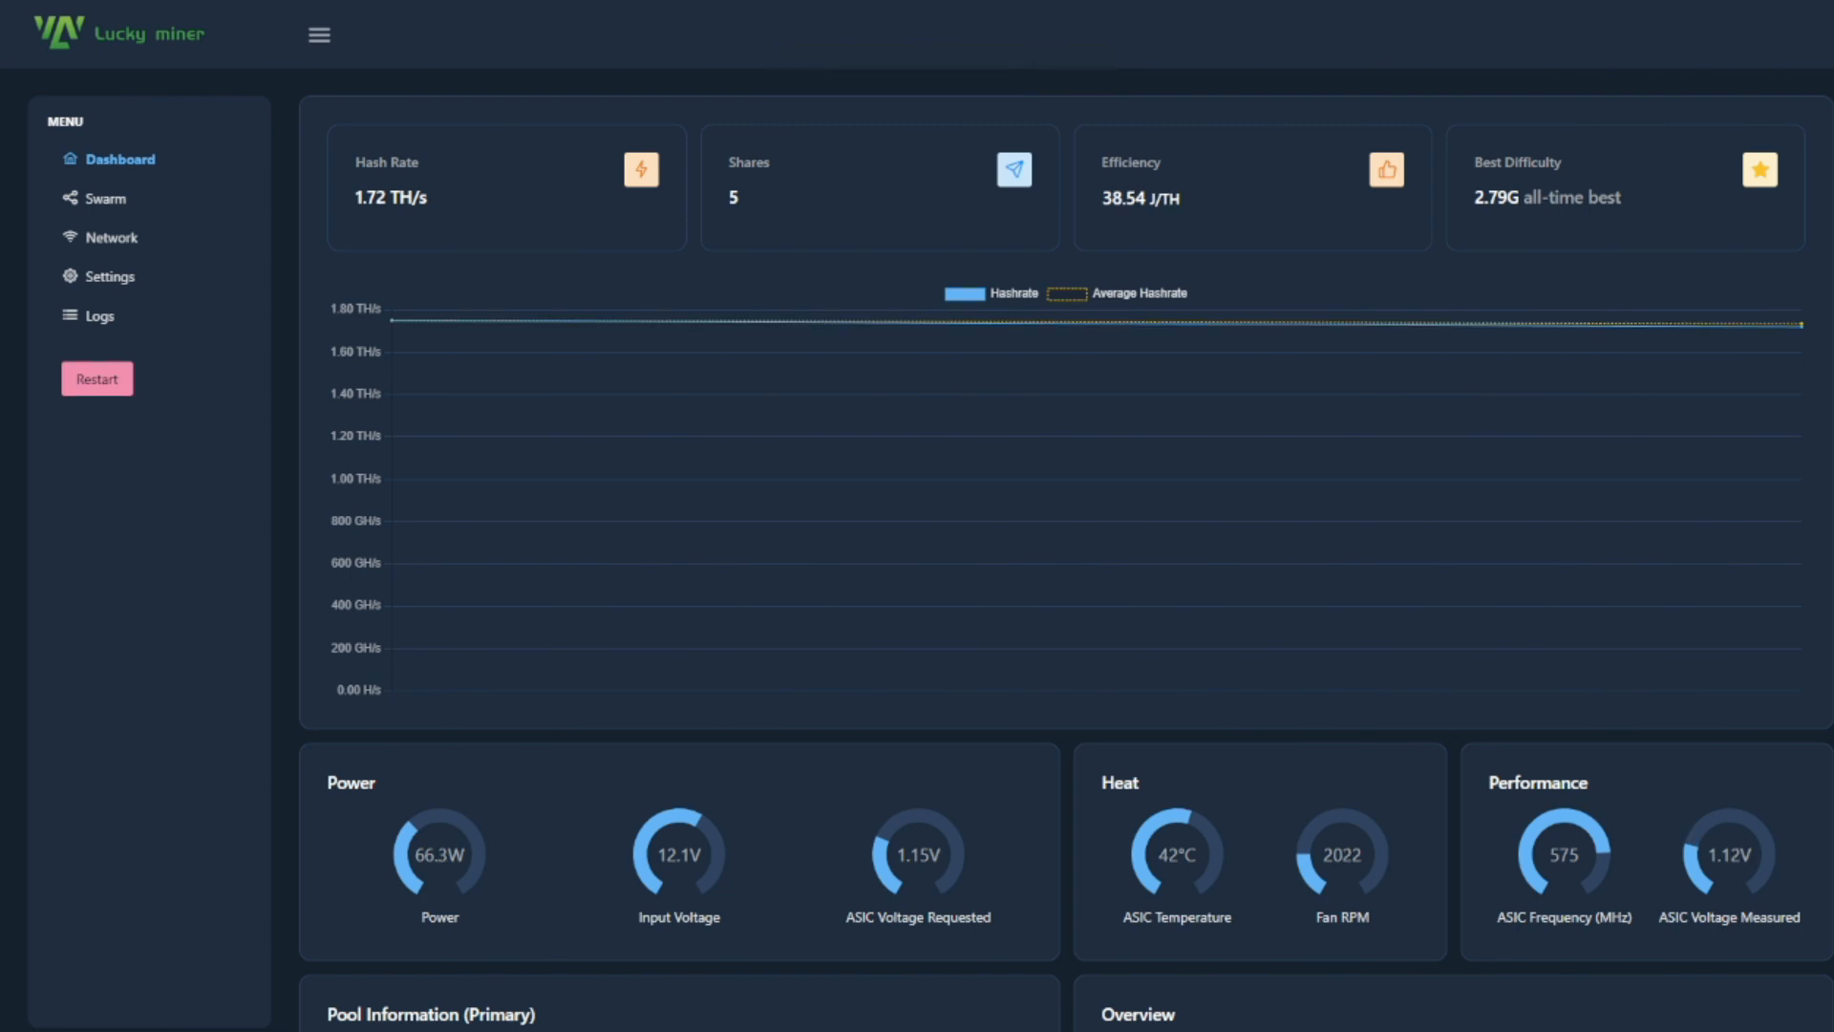
mouse_move(401, 222)
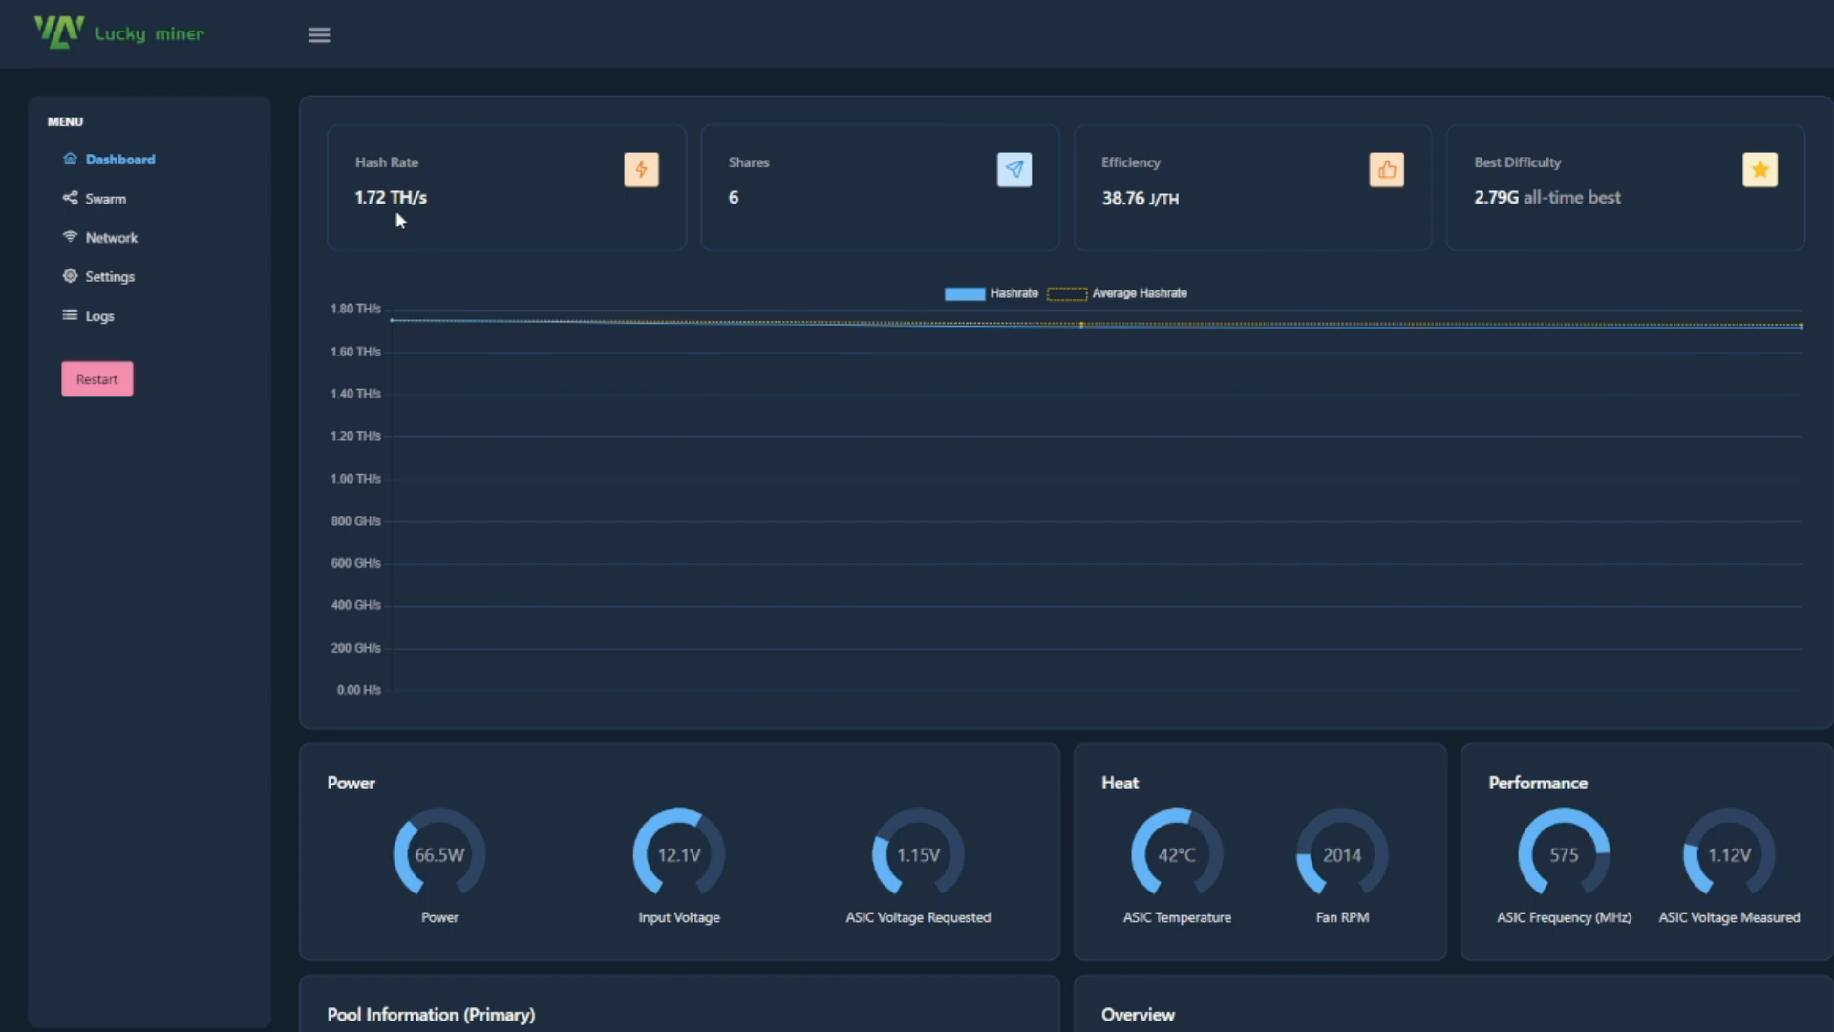
mouse_move(752, 189)
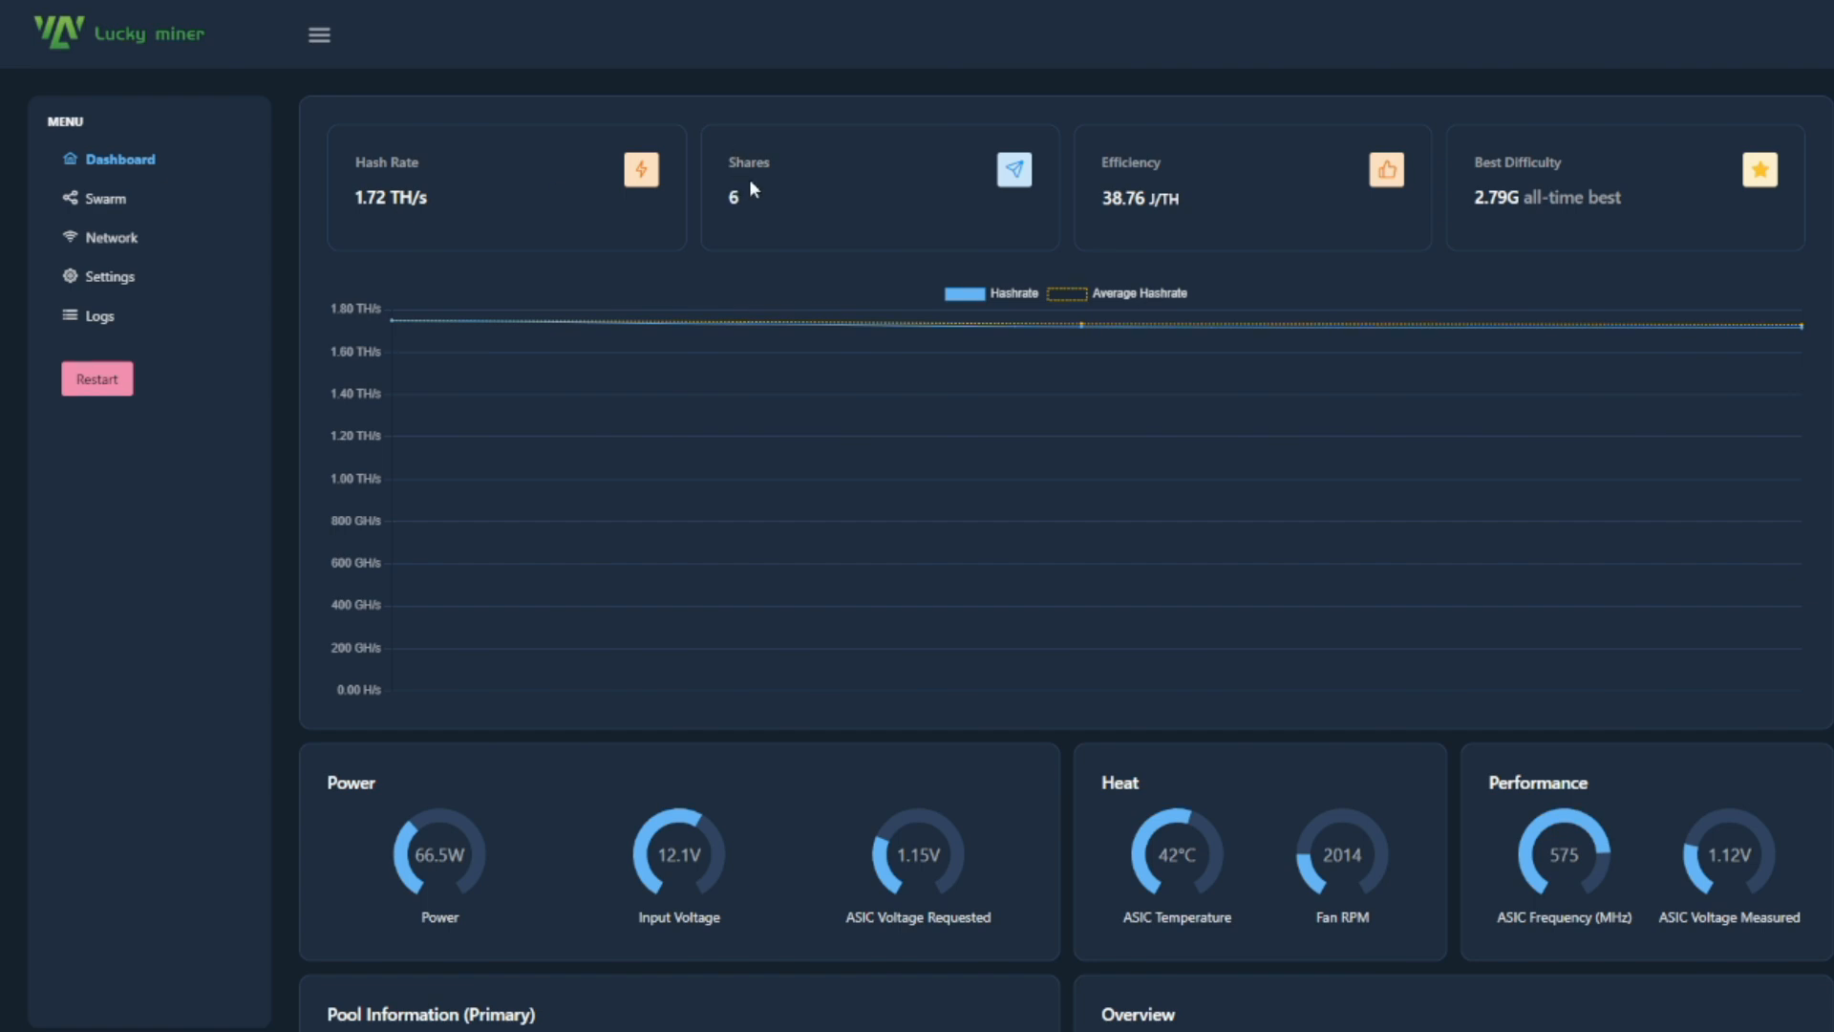
mouse_move(1545, 186)
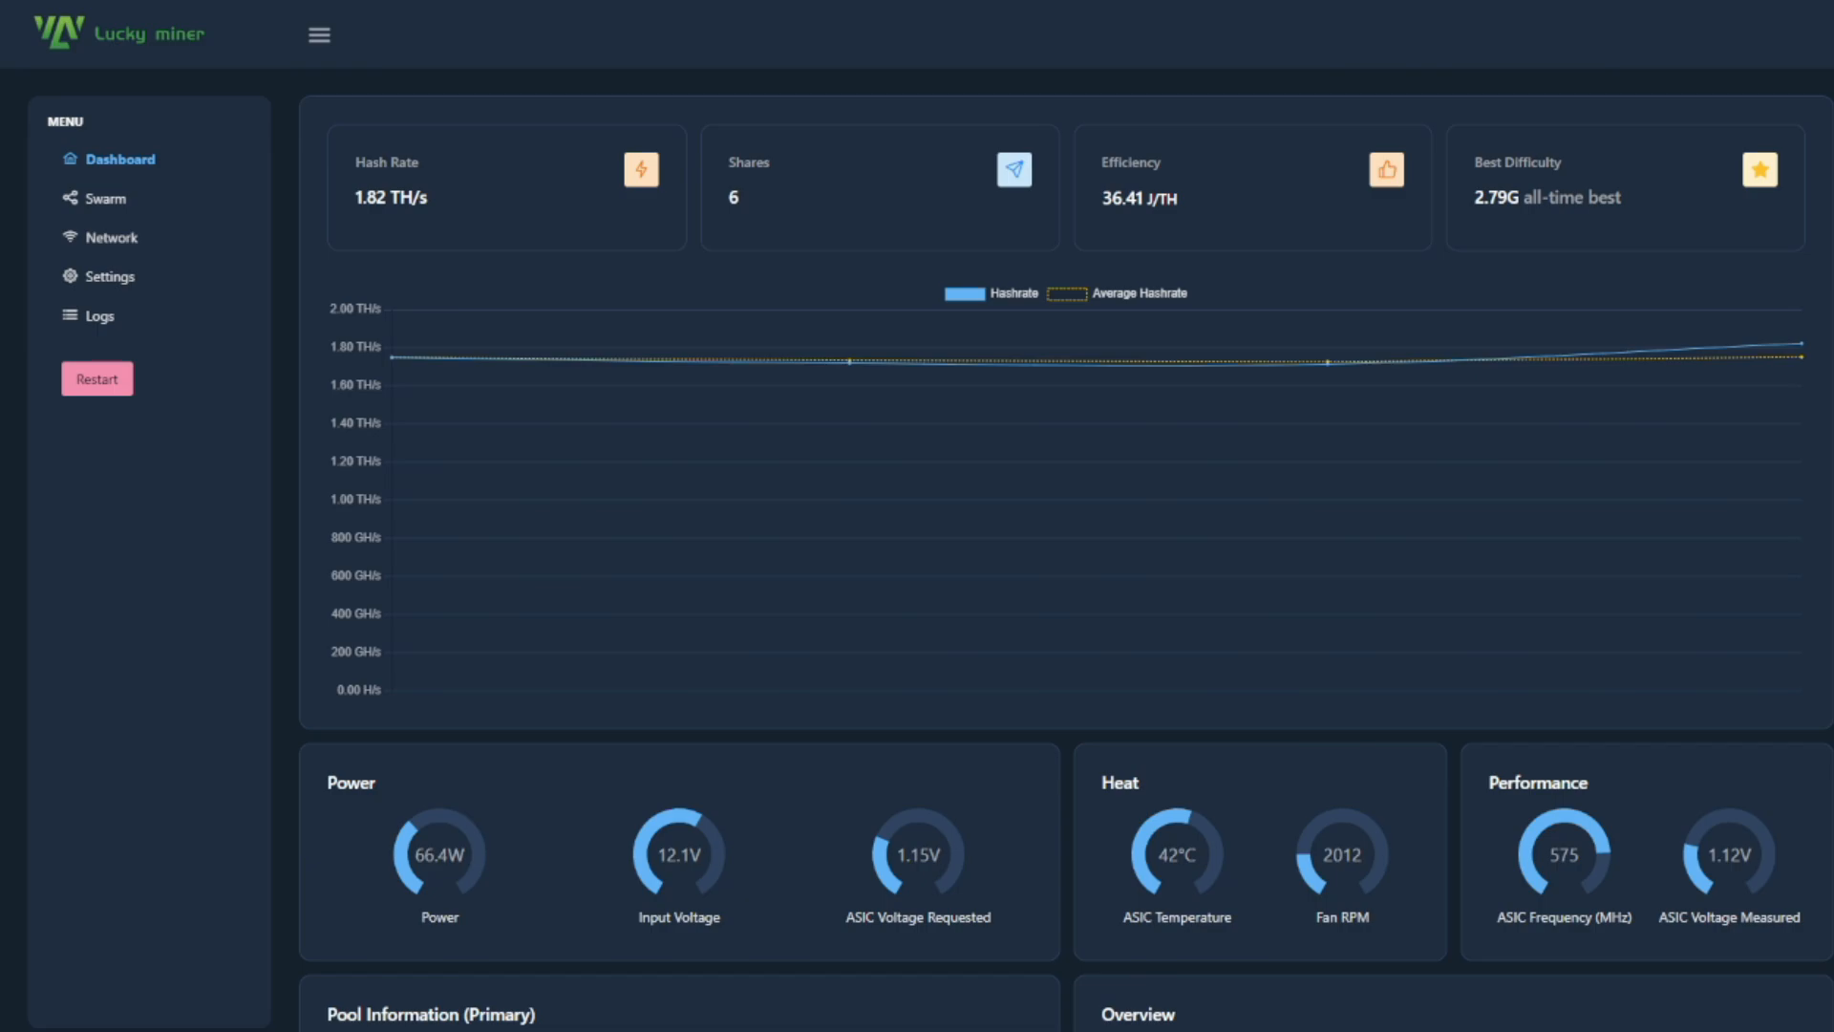
Step: View the stock mining and pool settings, then the device overview with realtime logs
click(112, 279)
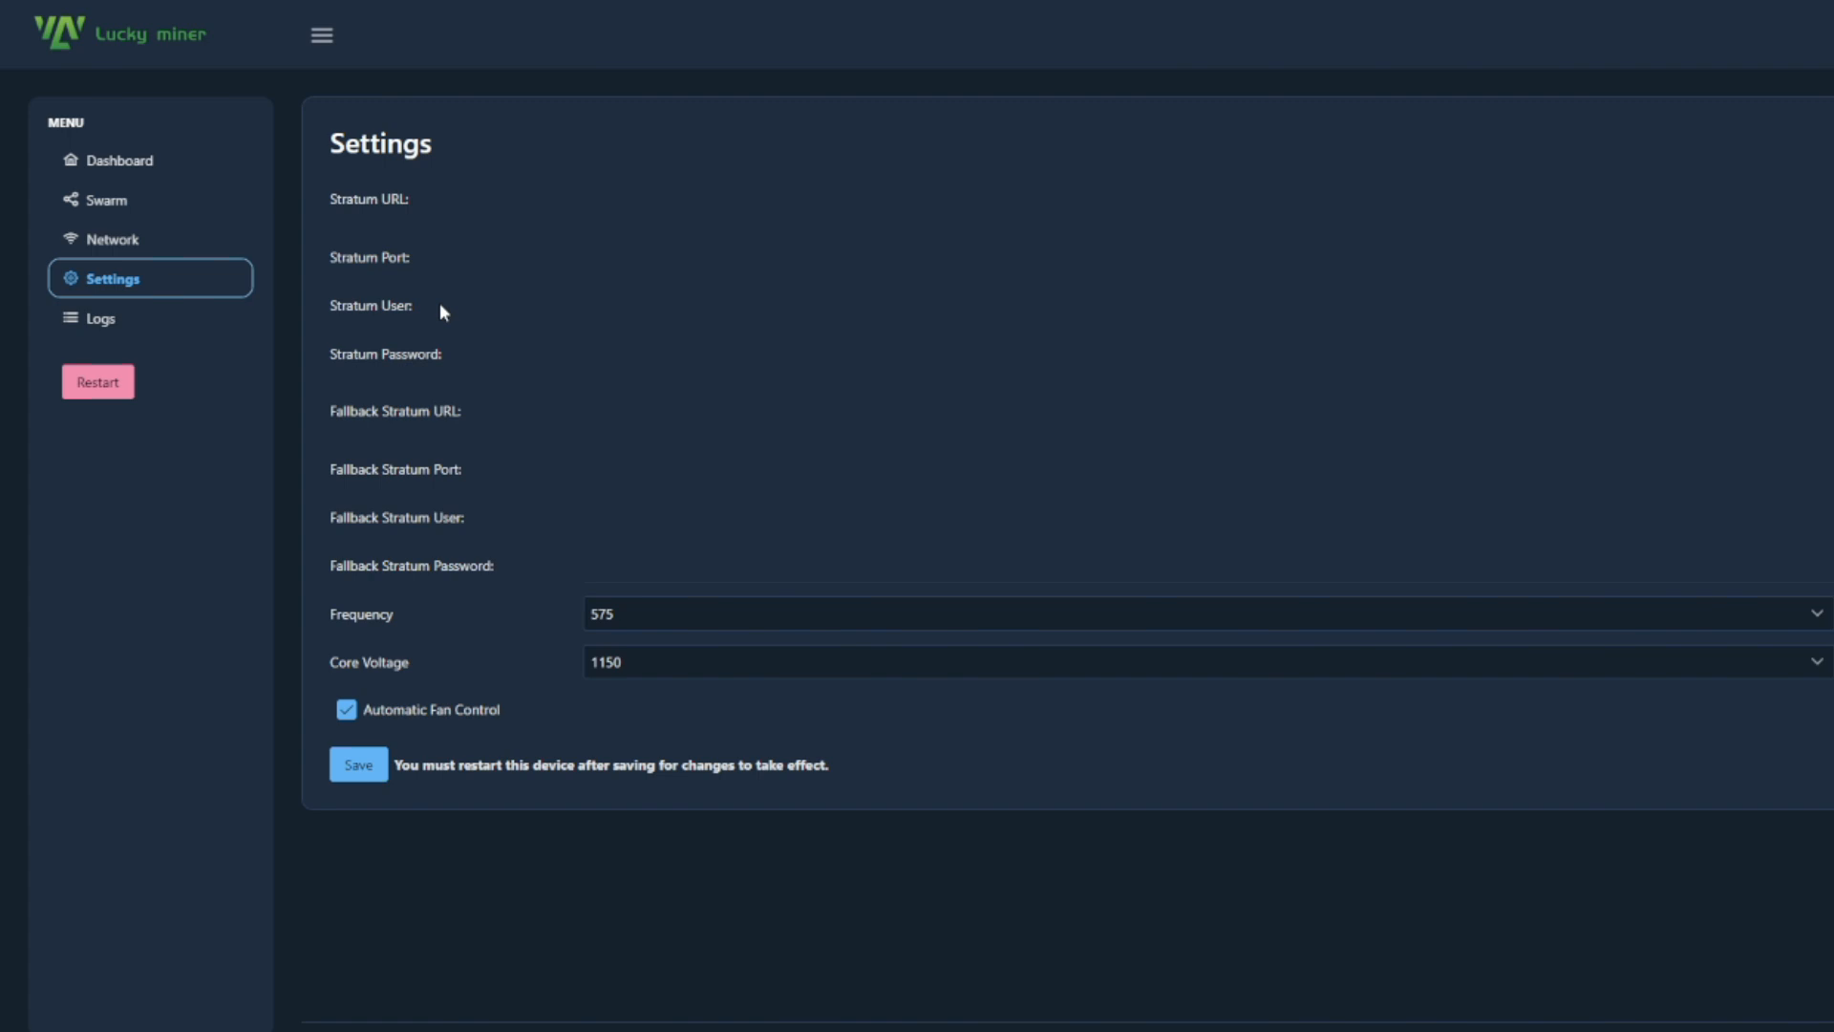
mouse_move(132, 321)
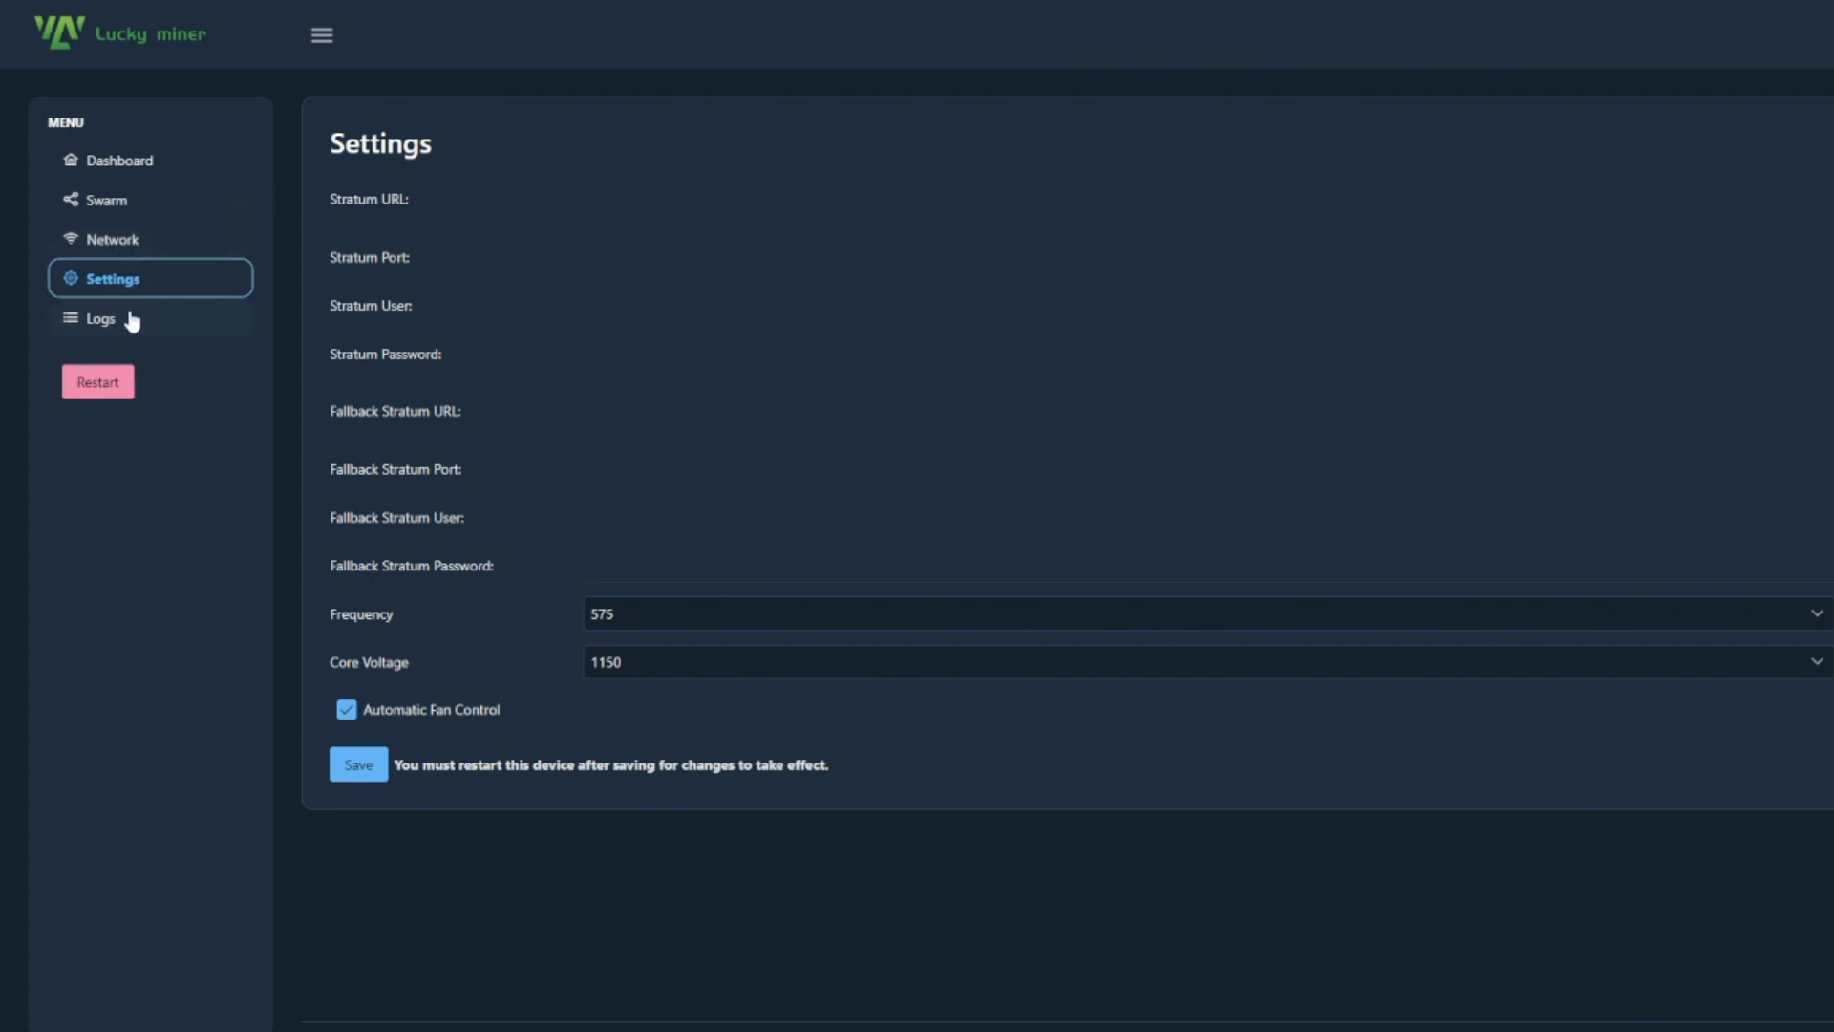
click(101, 319)
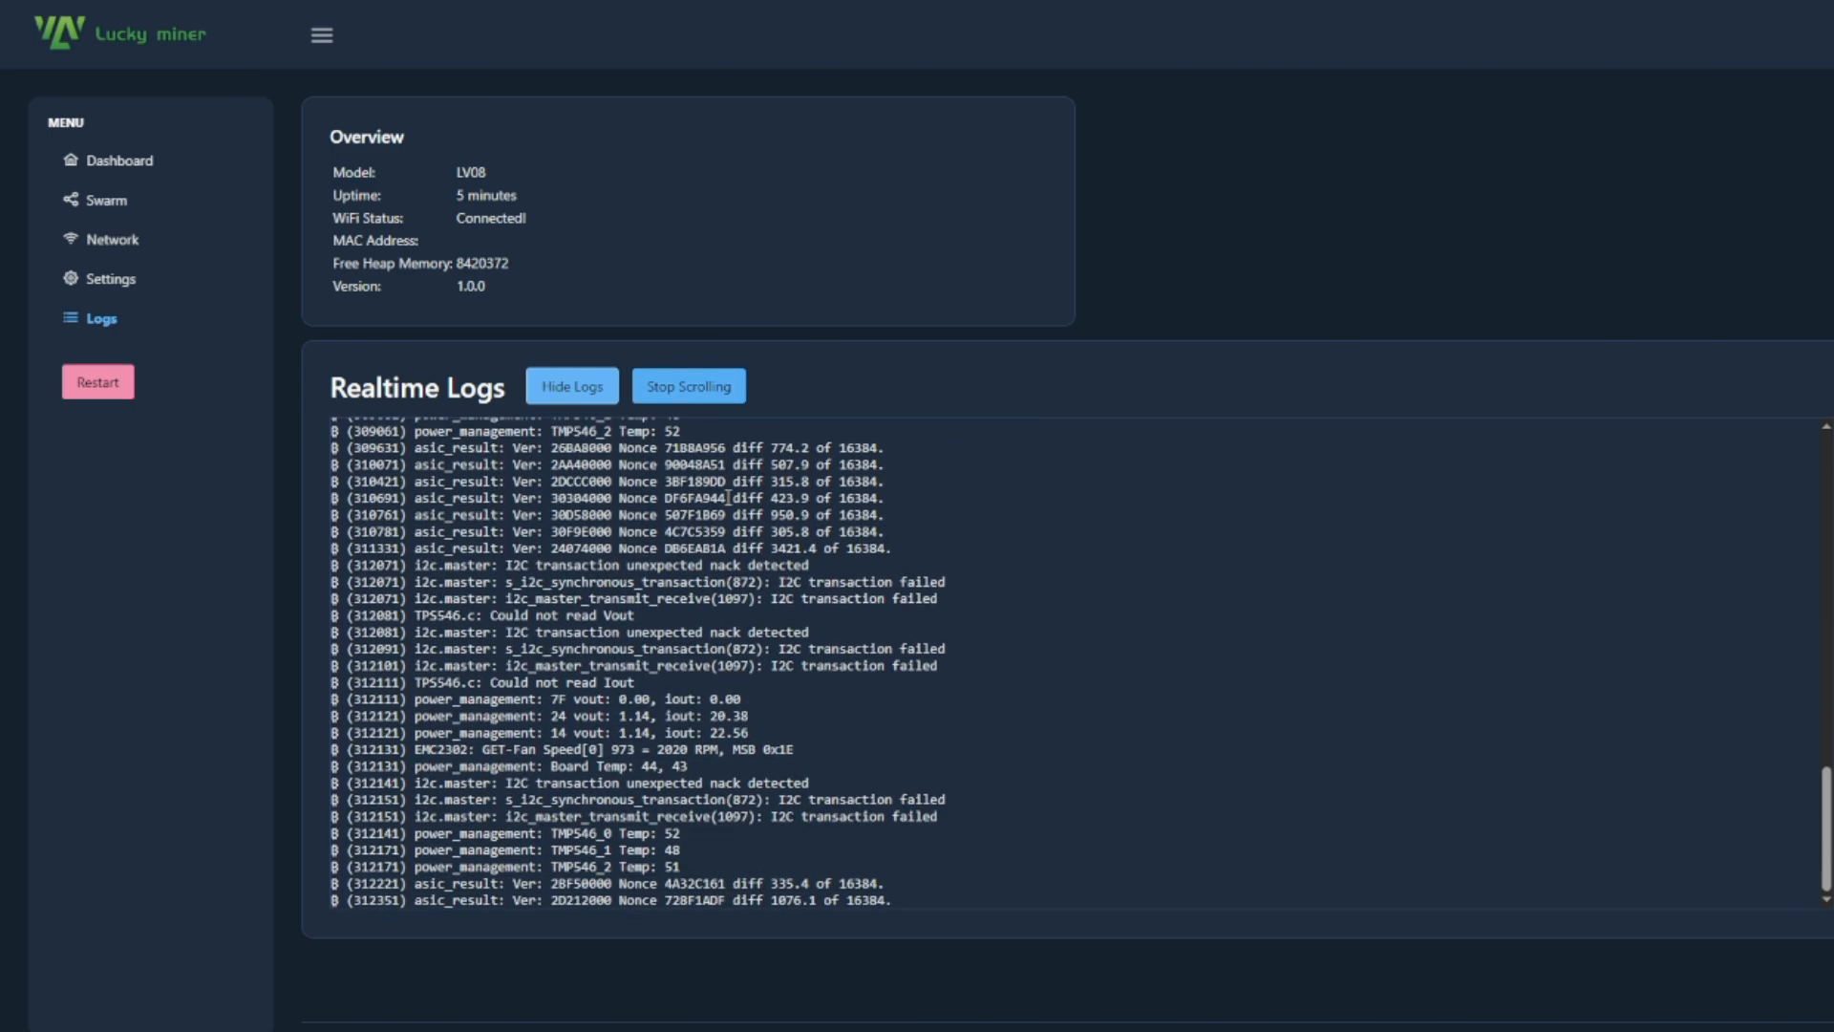
Step: Stop the realtime log auto-scrolling and select a power_management line to read it
click(688, 384)
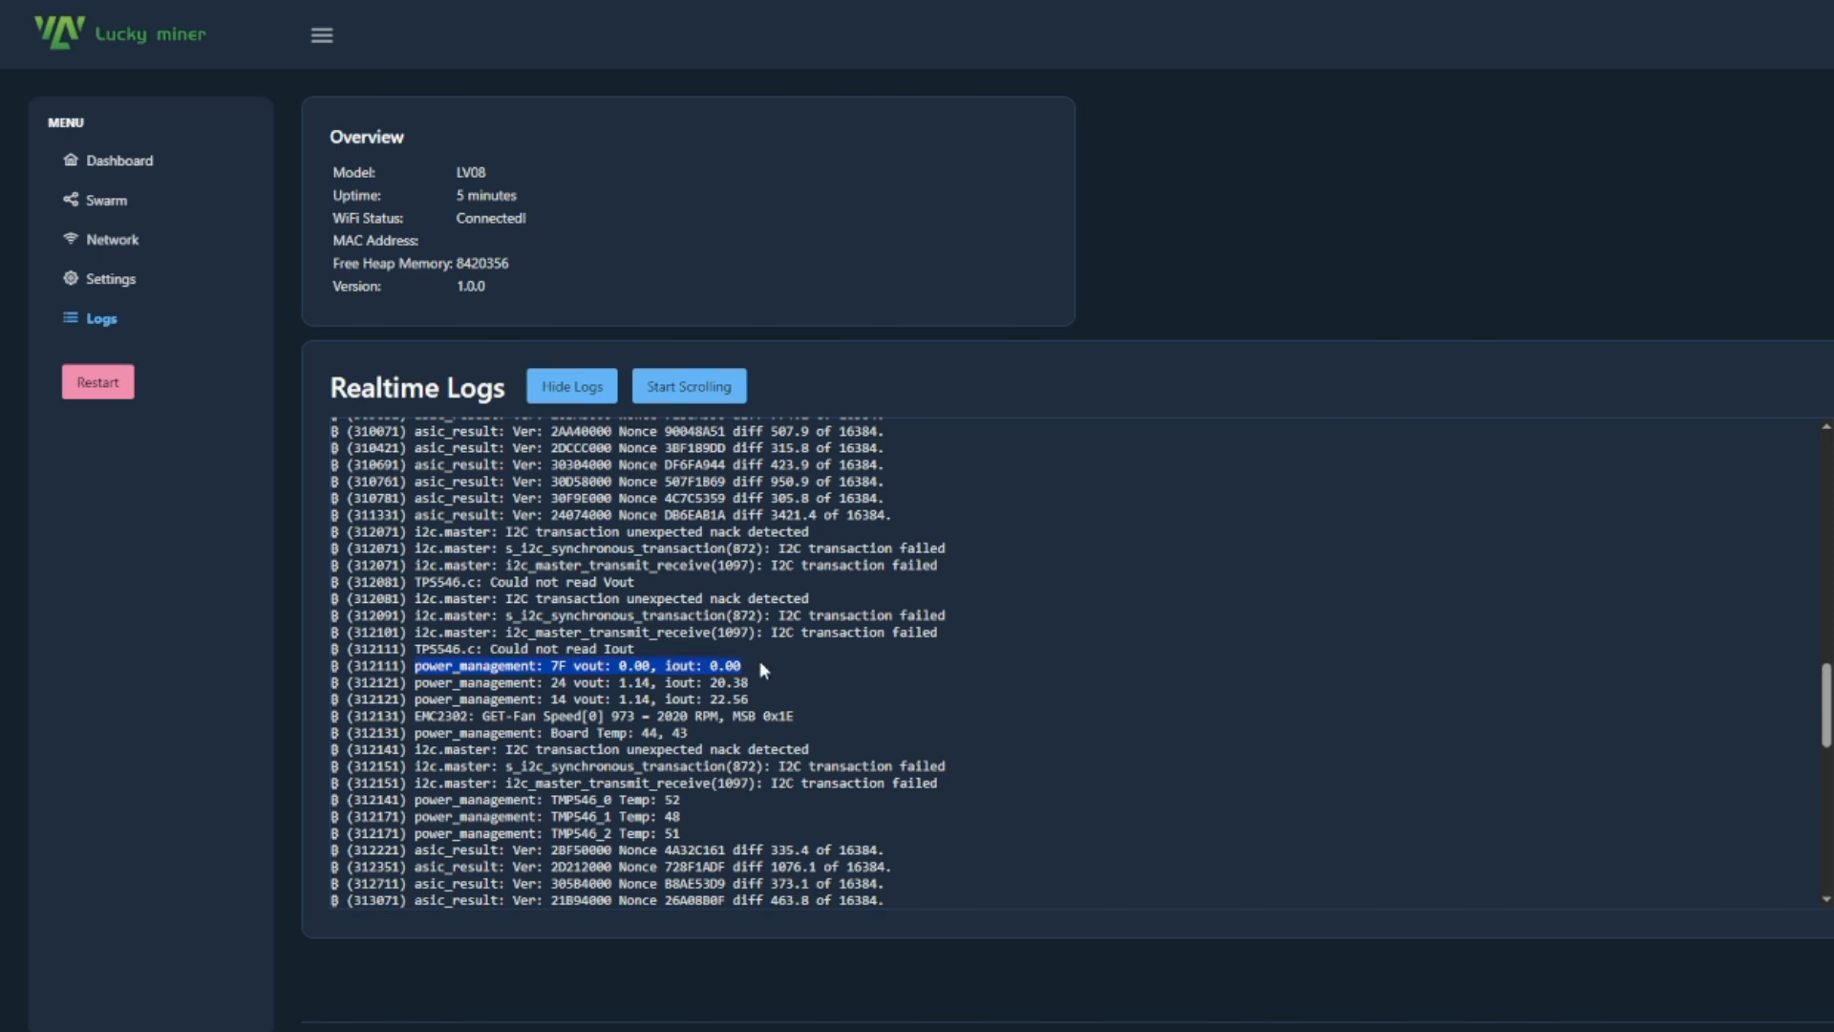
click(116, 161)
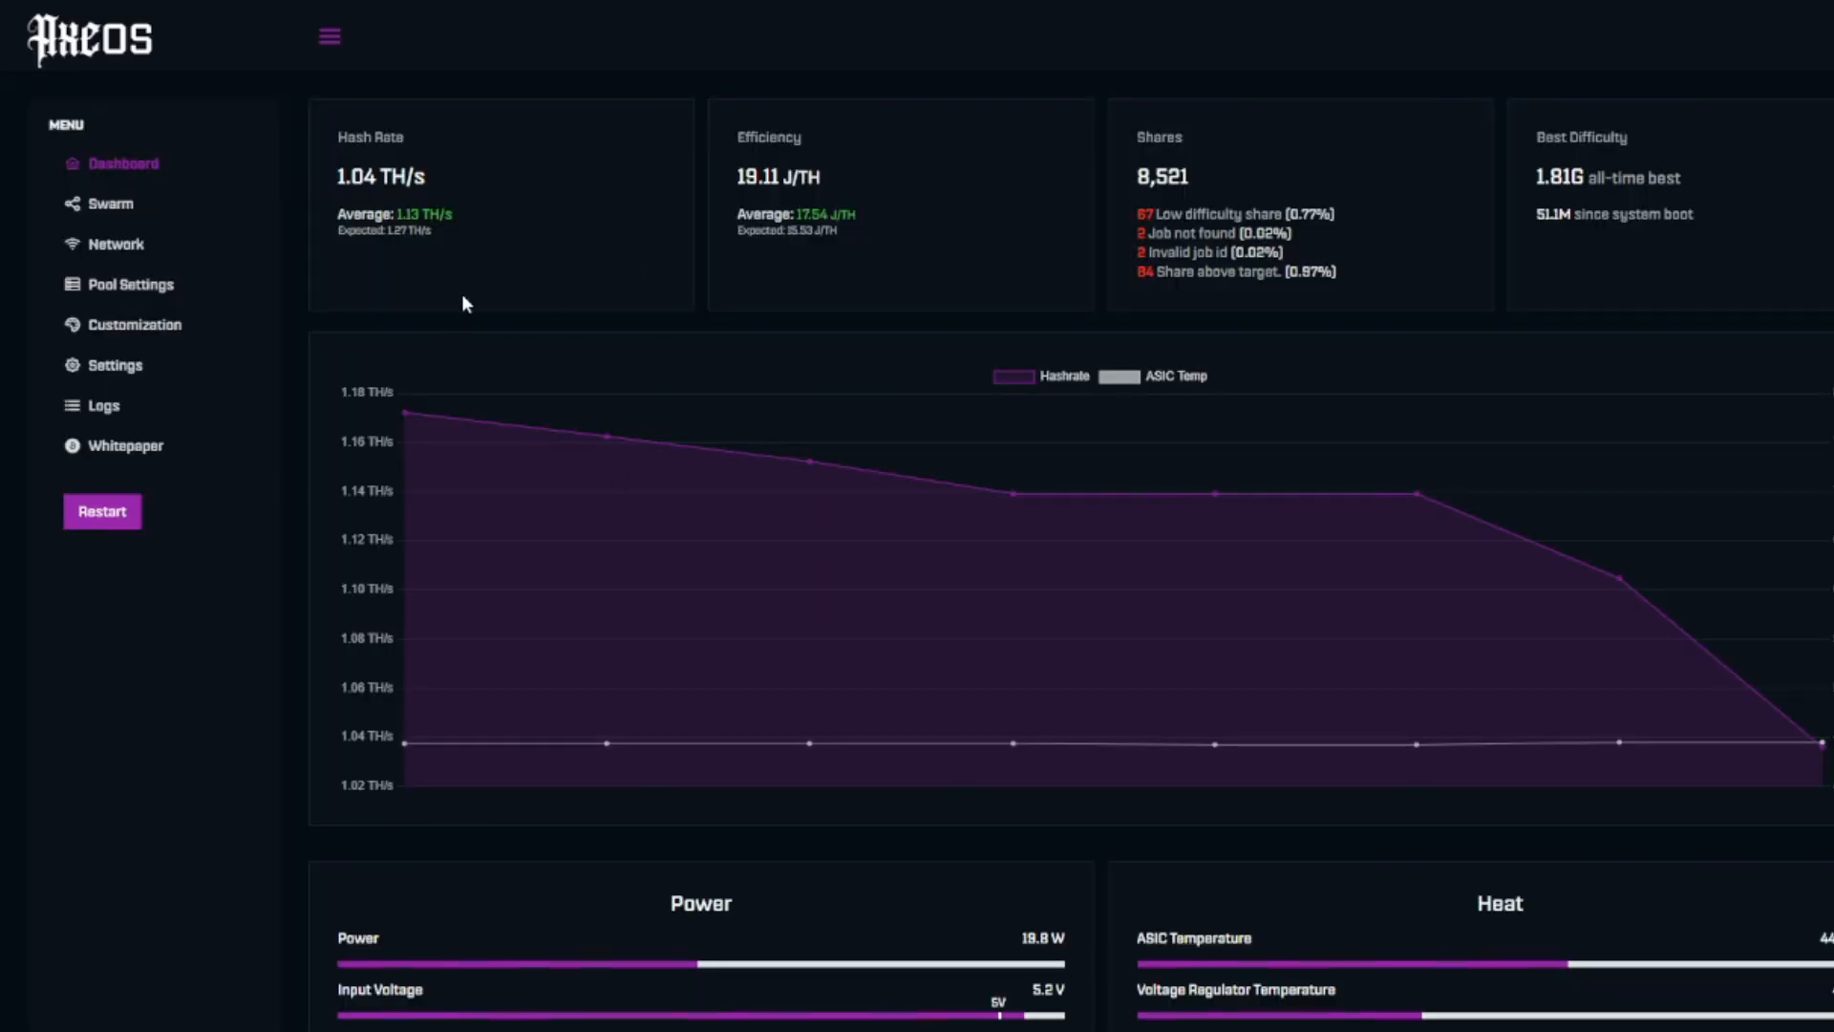
mouse_move(424, 260)
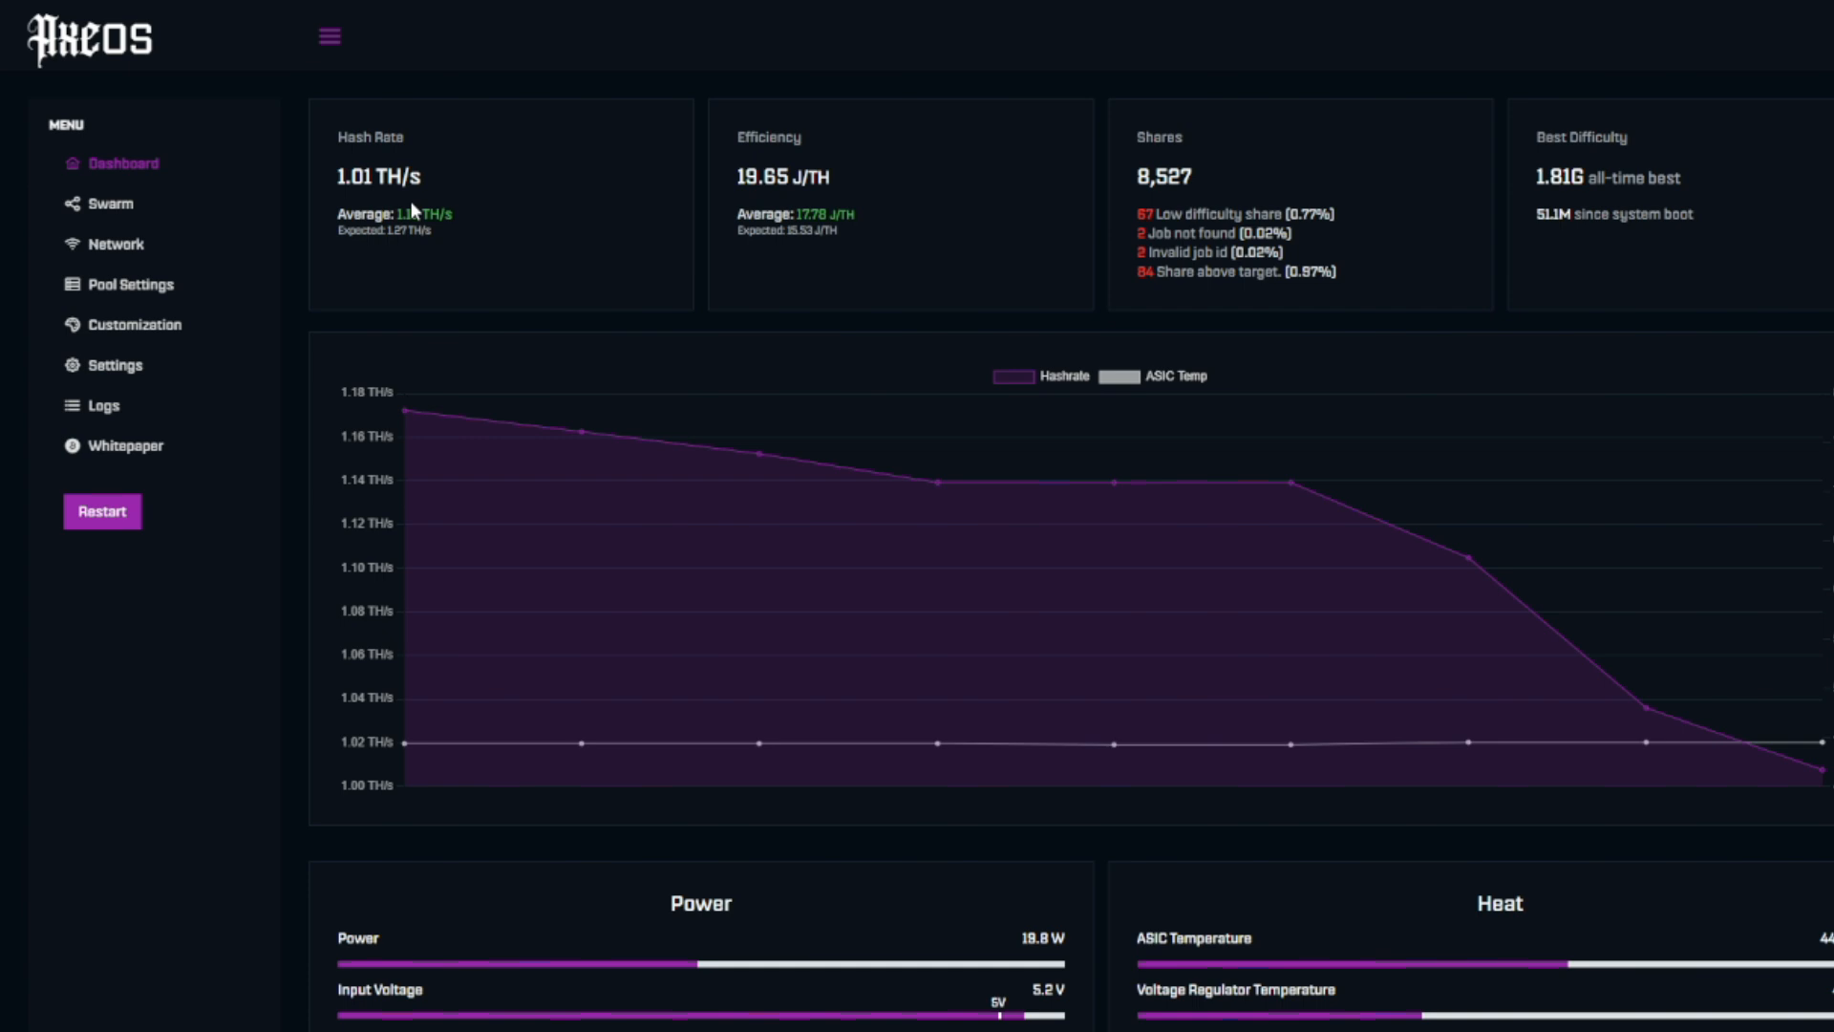
mouse_move(819, 225)
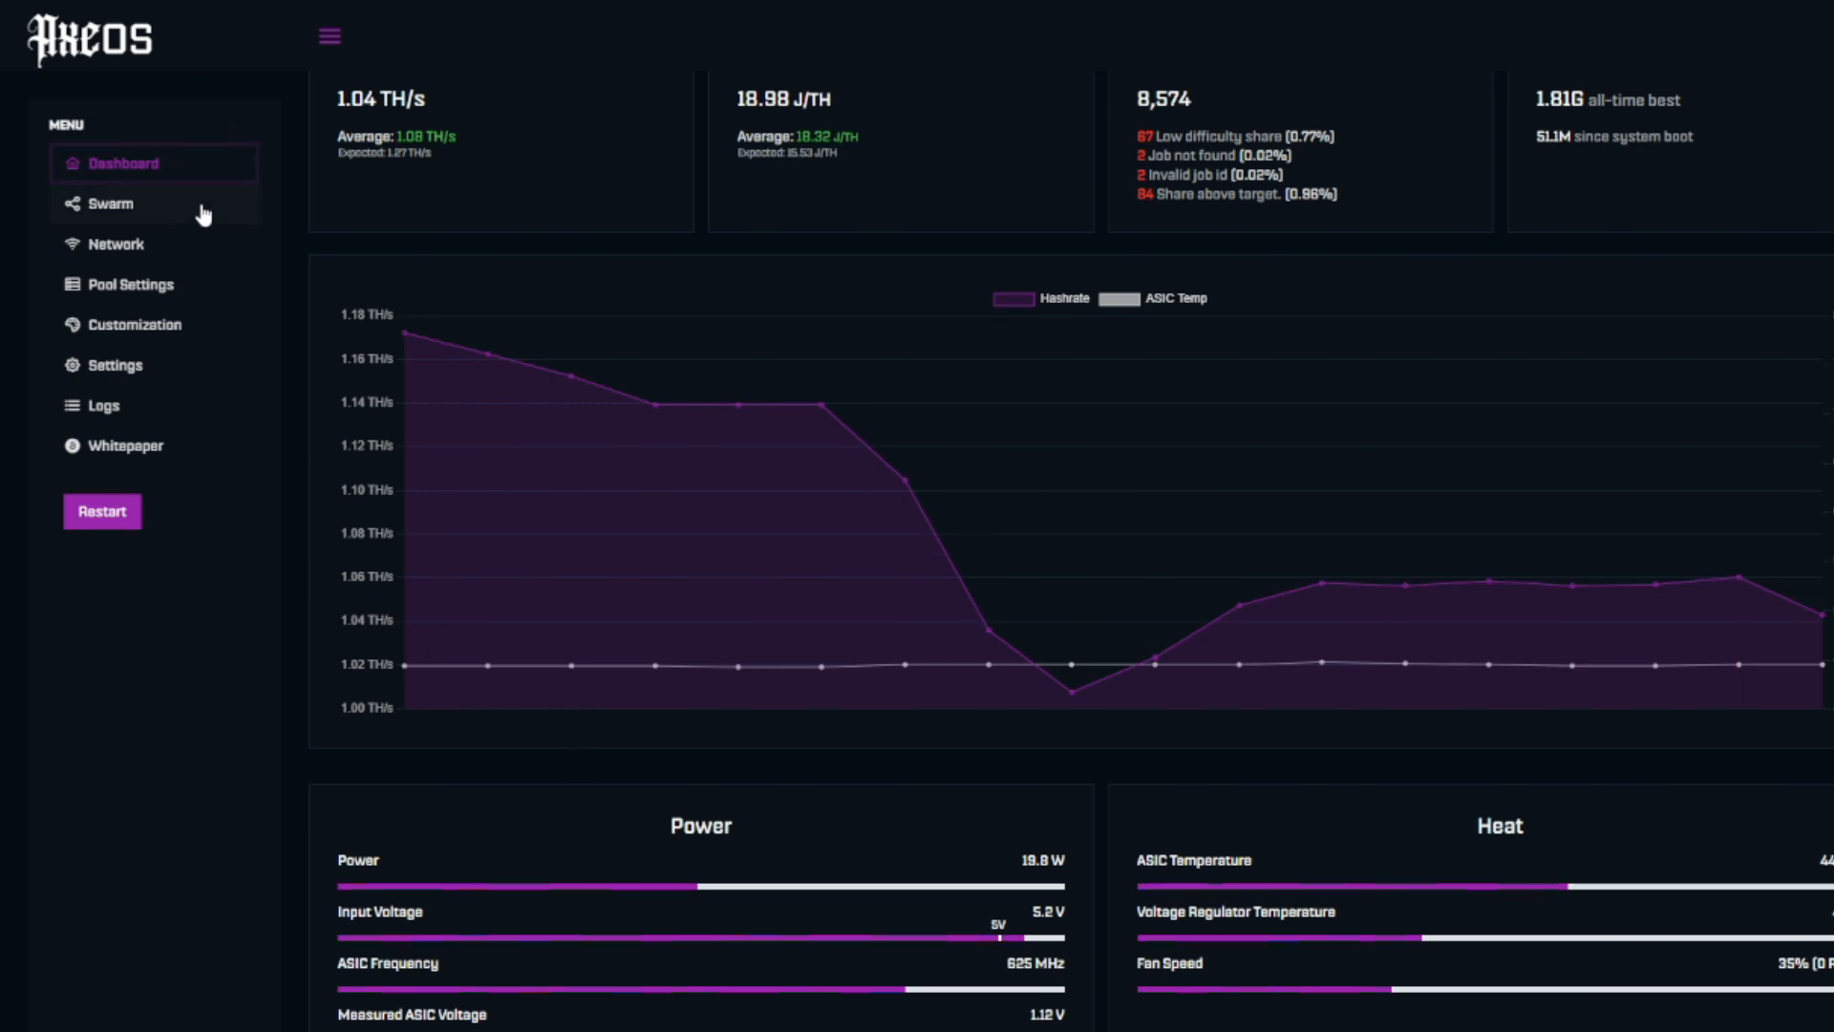
mouse_move(132, 283)
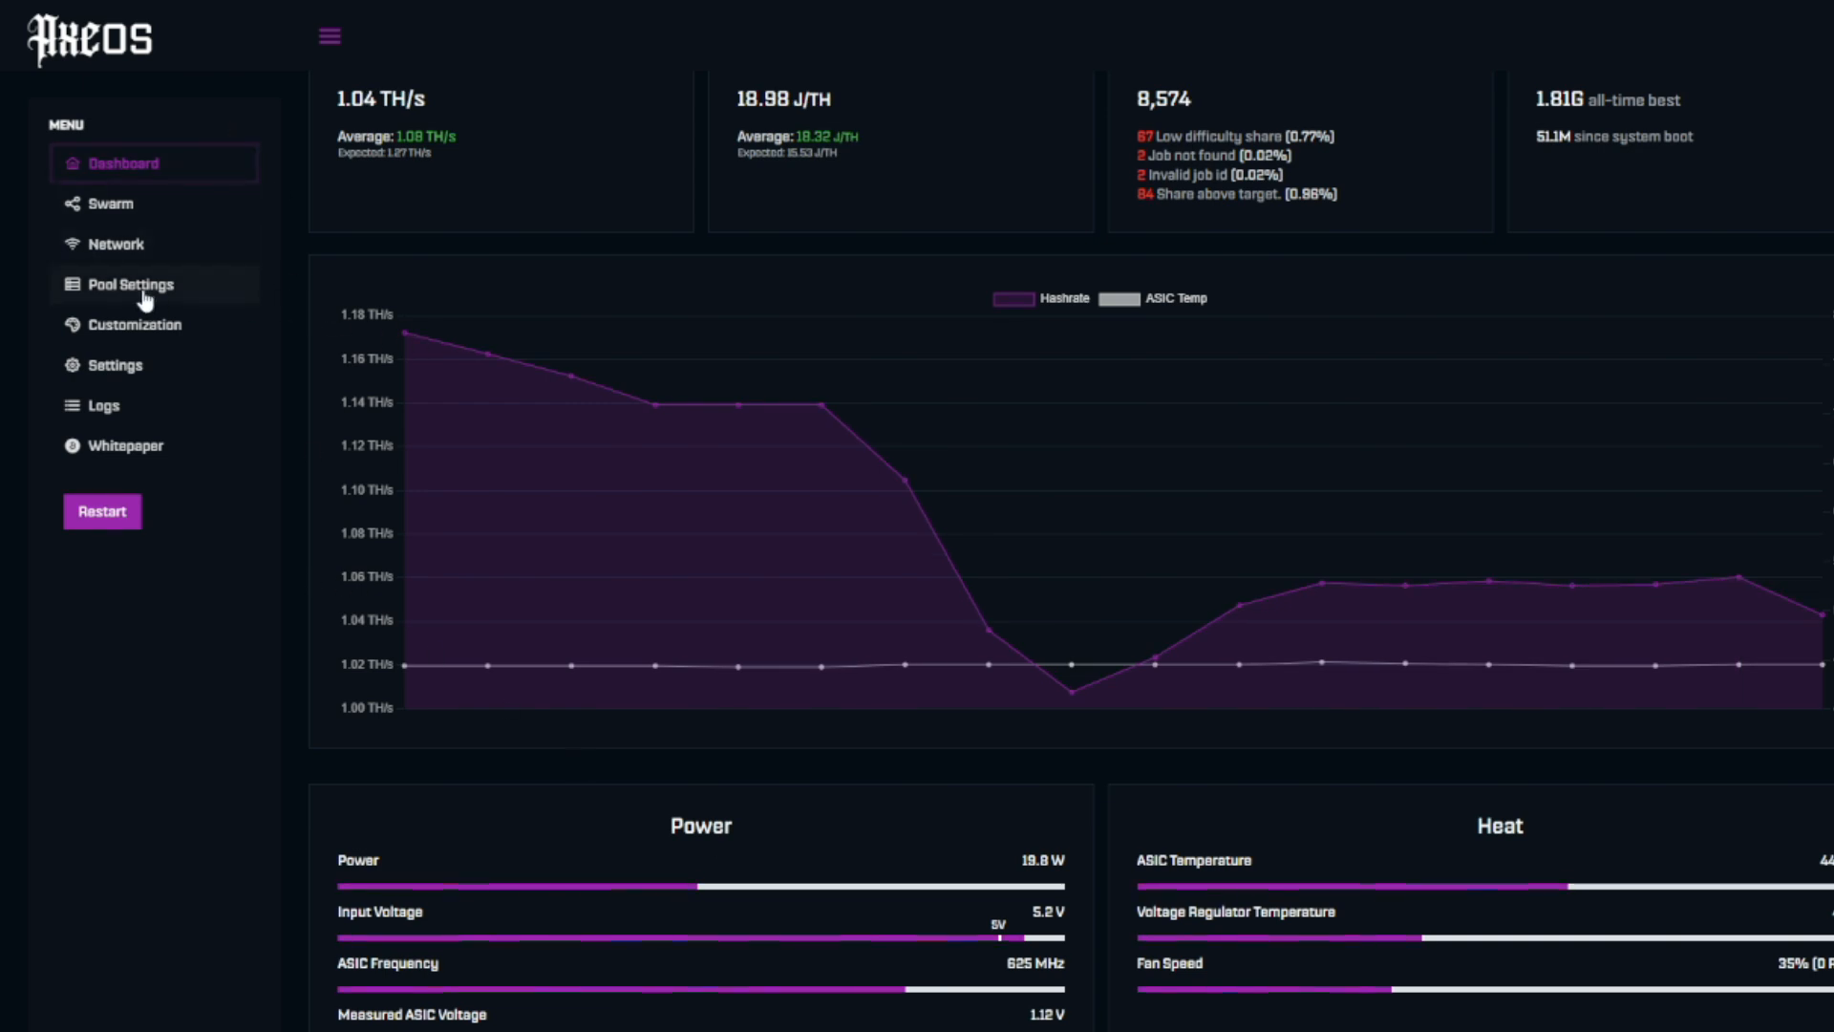
click(134, 324)
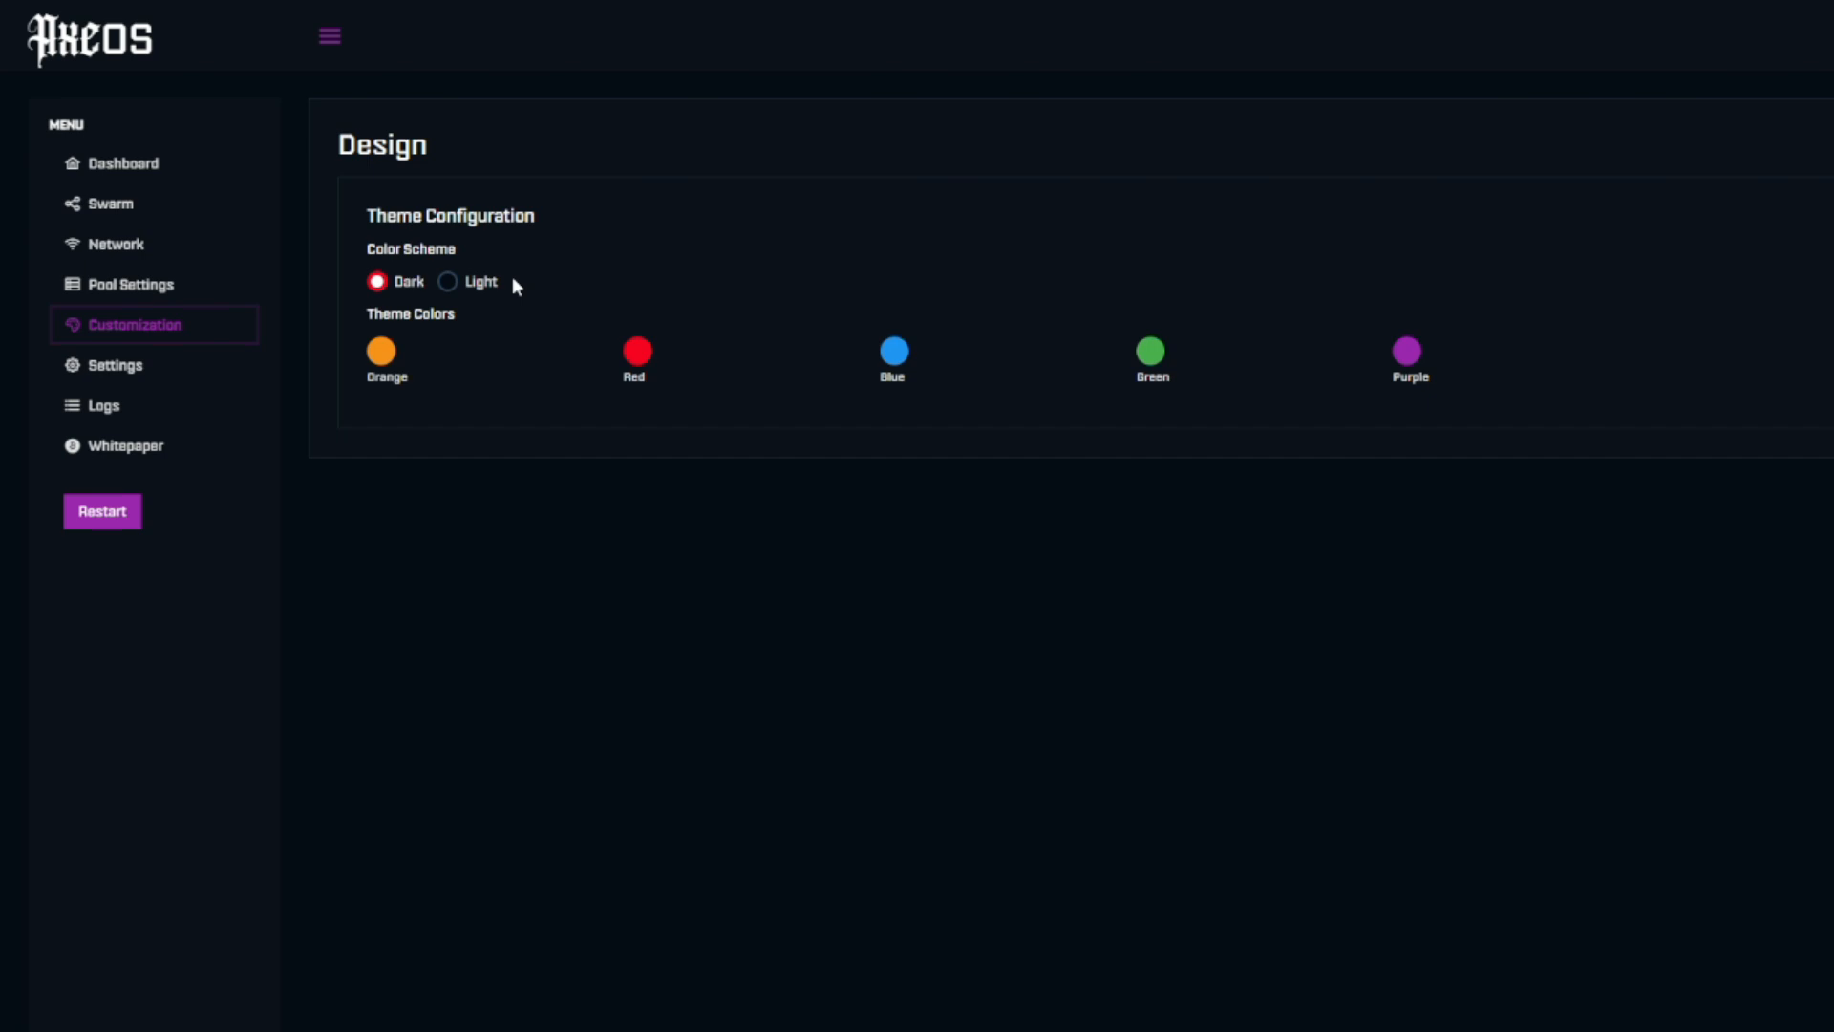
mouse_move(196, 365)
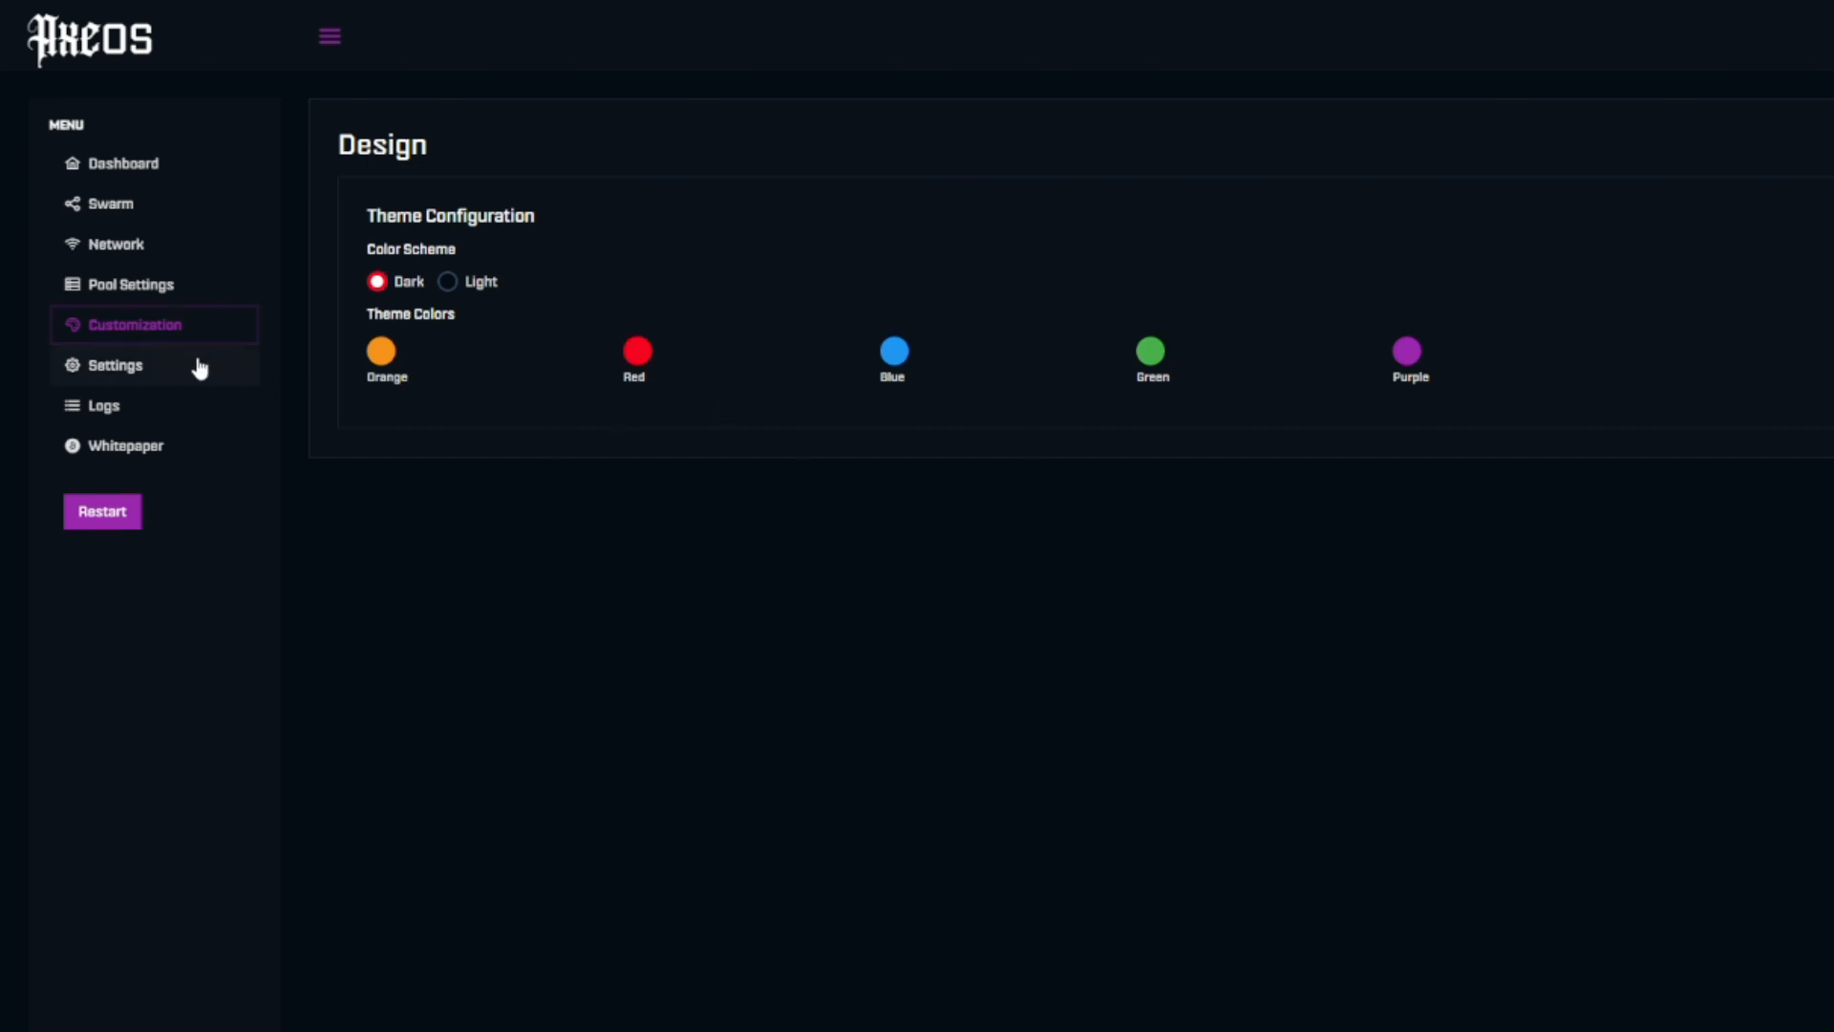
click(115, 363)
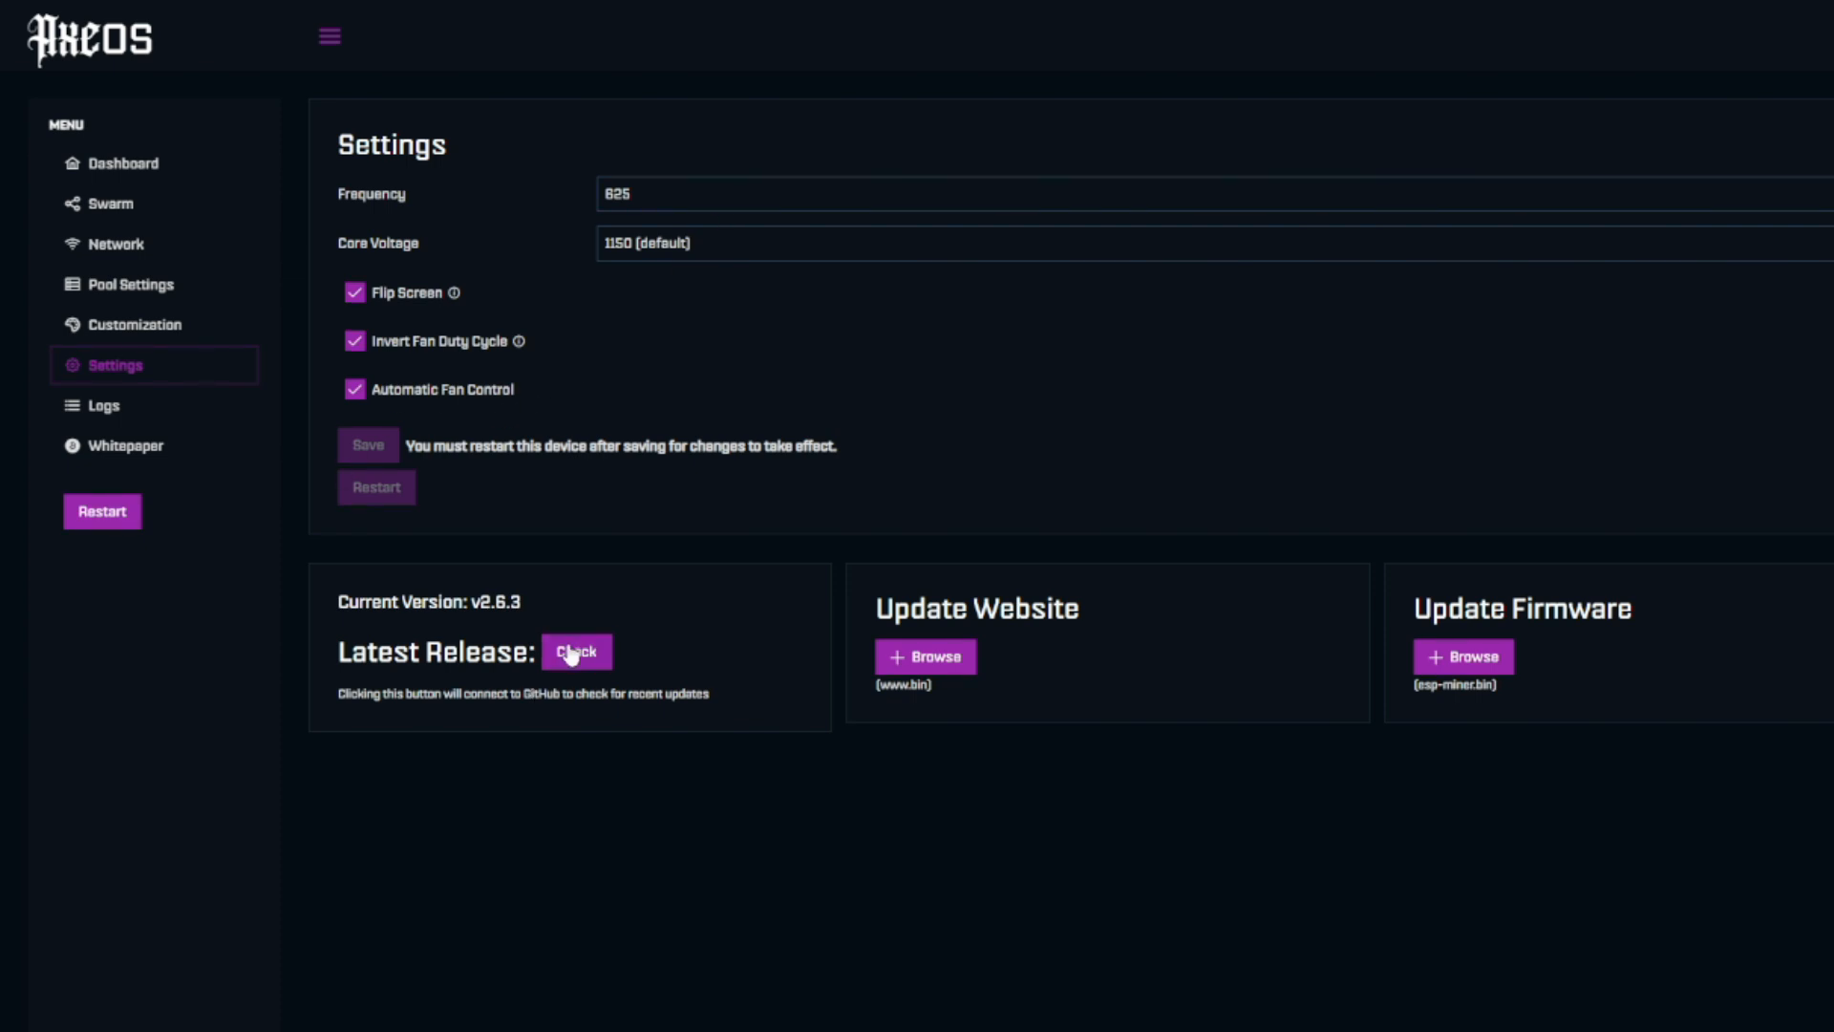
click(575, 649)
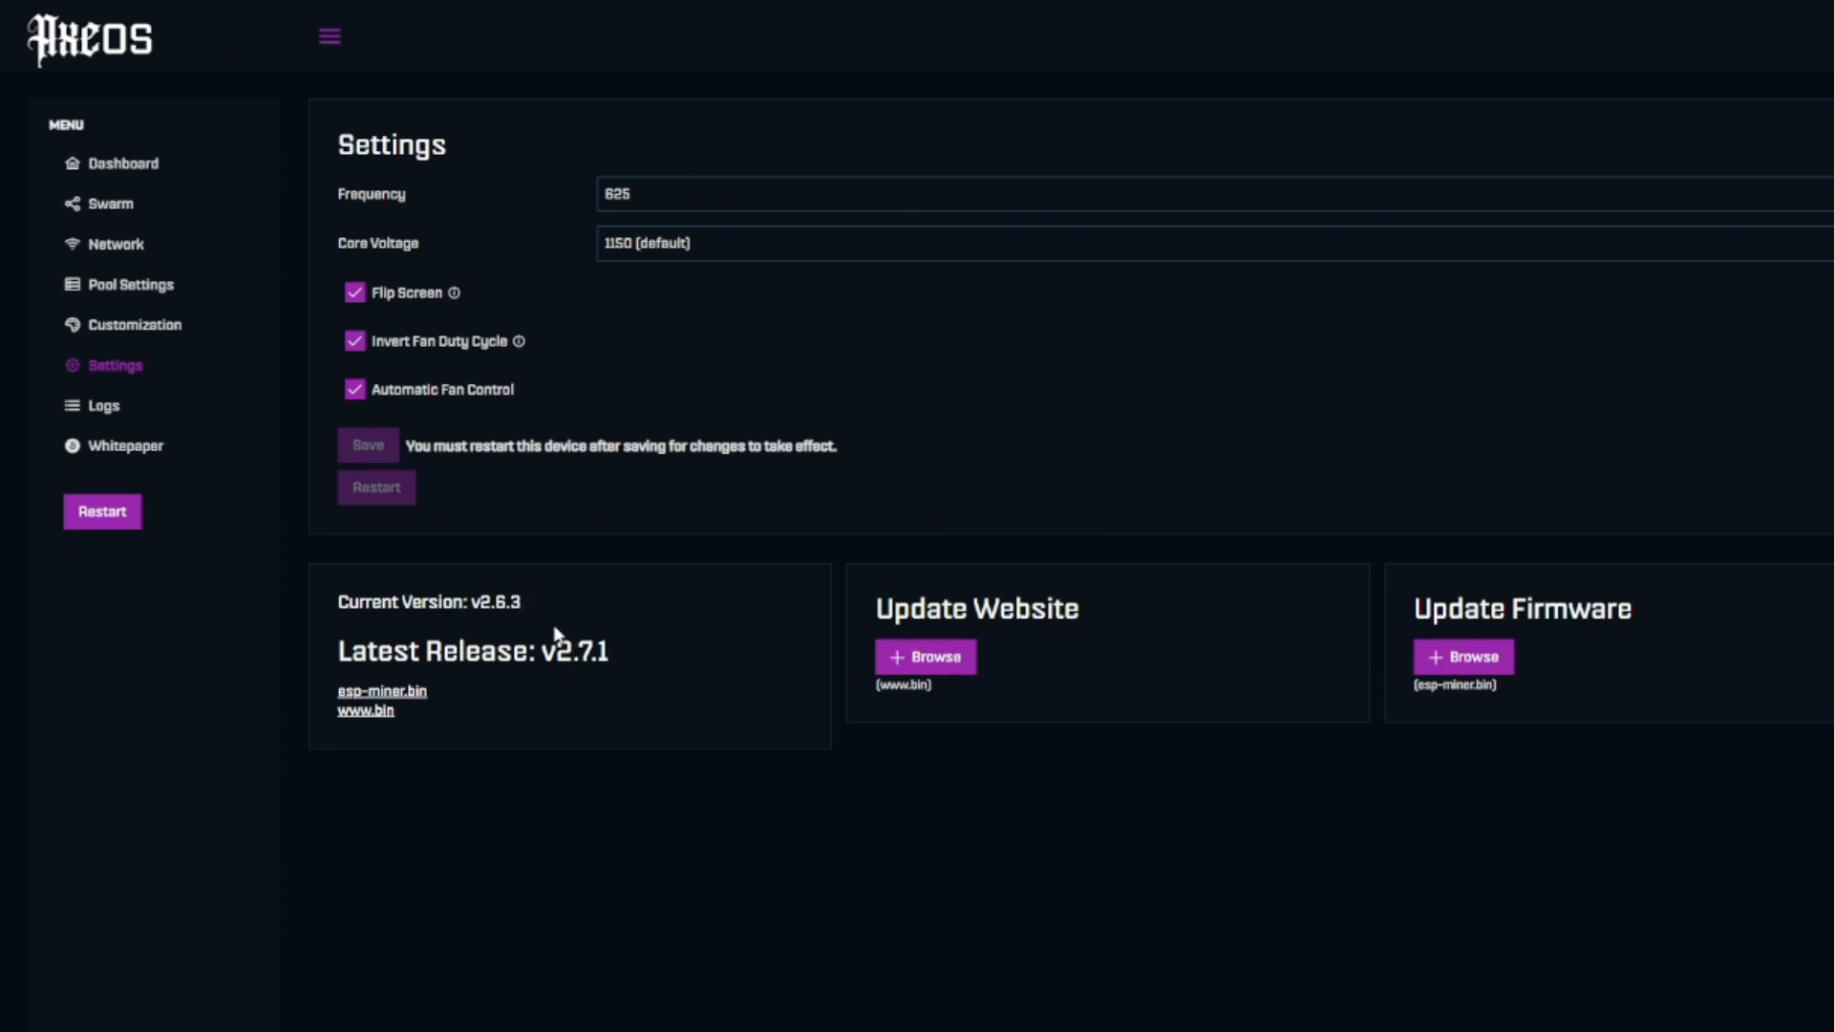
mouse_move(393, 722)
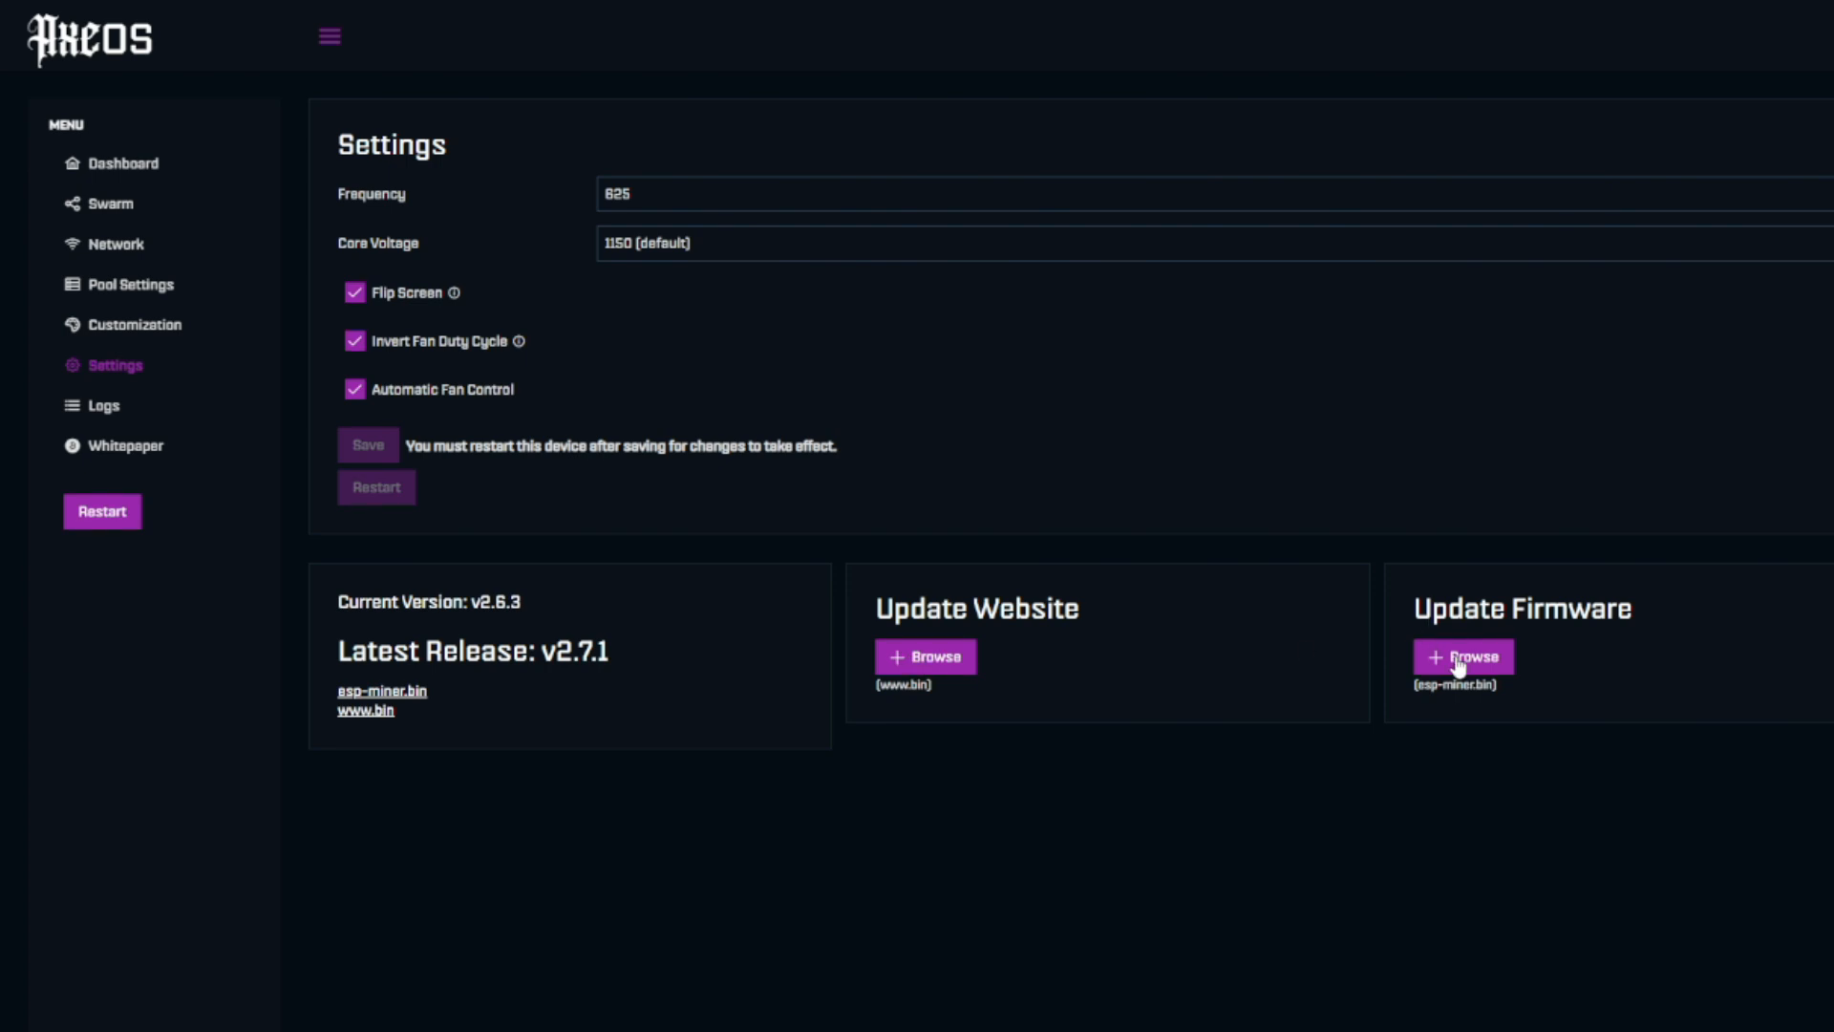
mouse_move(540, 241)
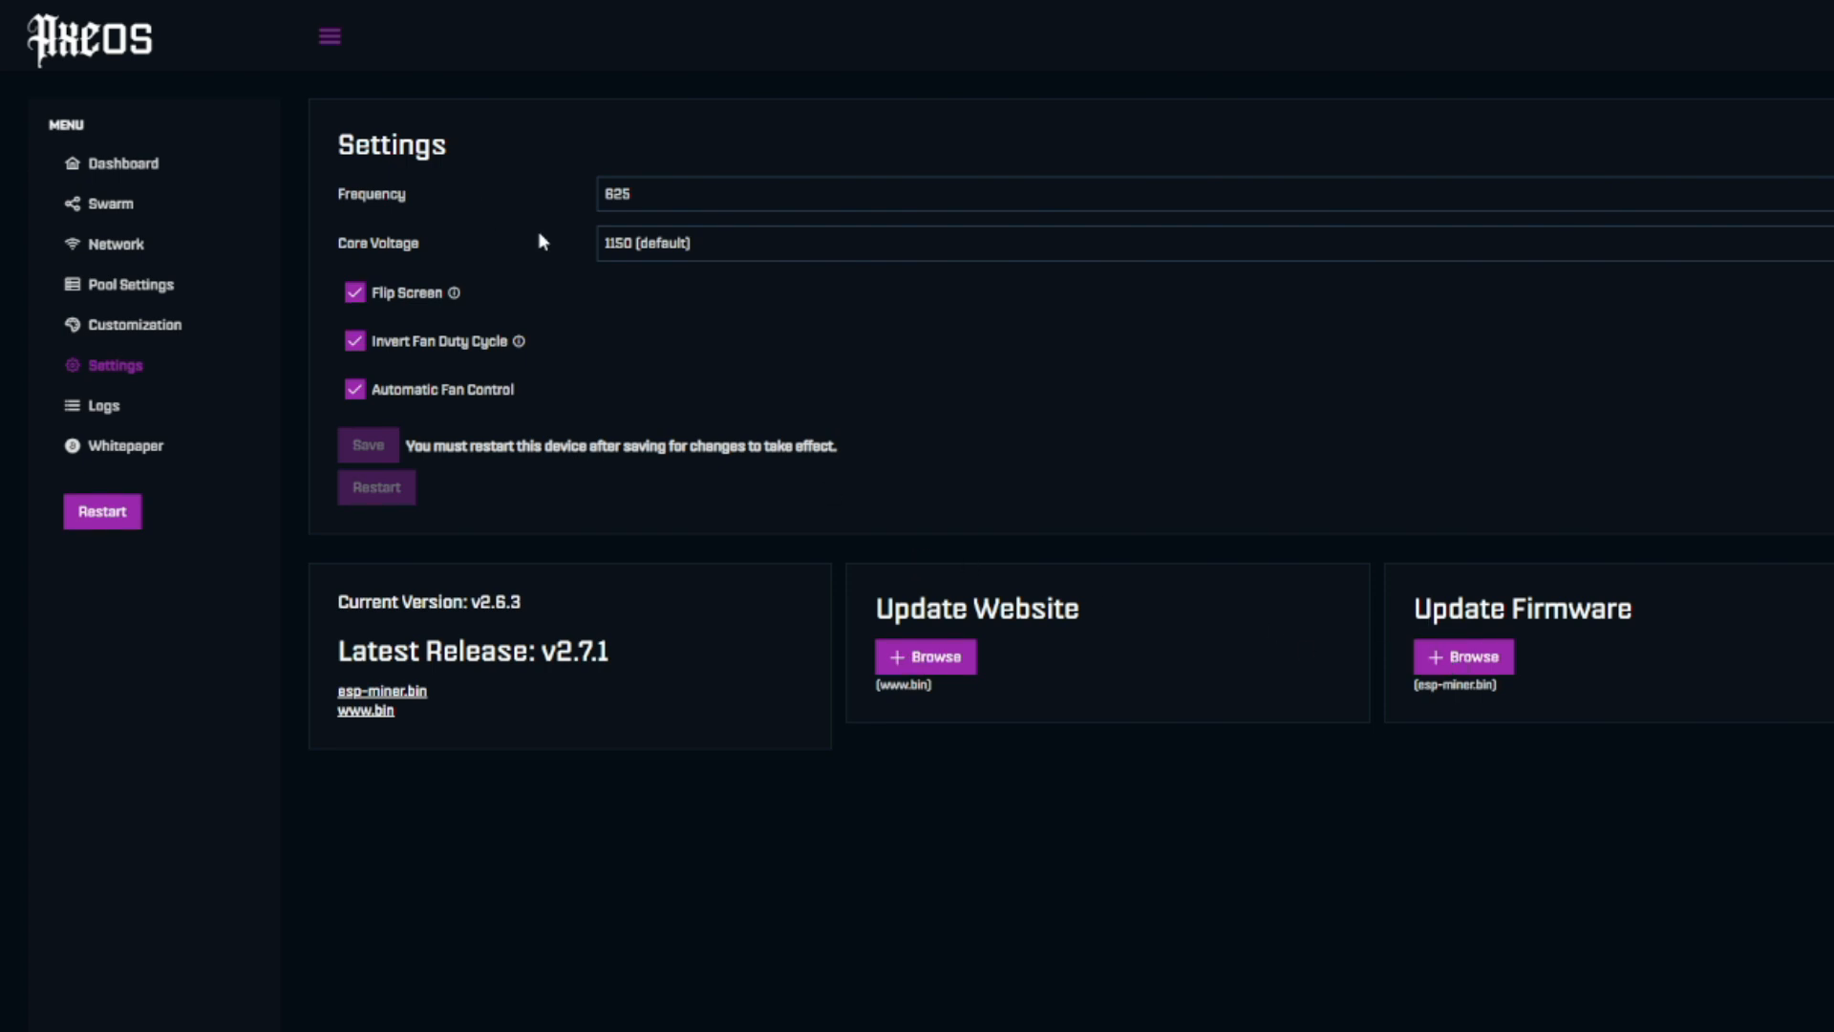
mouse_move(122, 162)
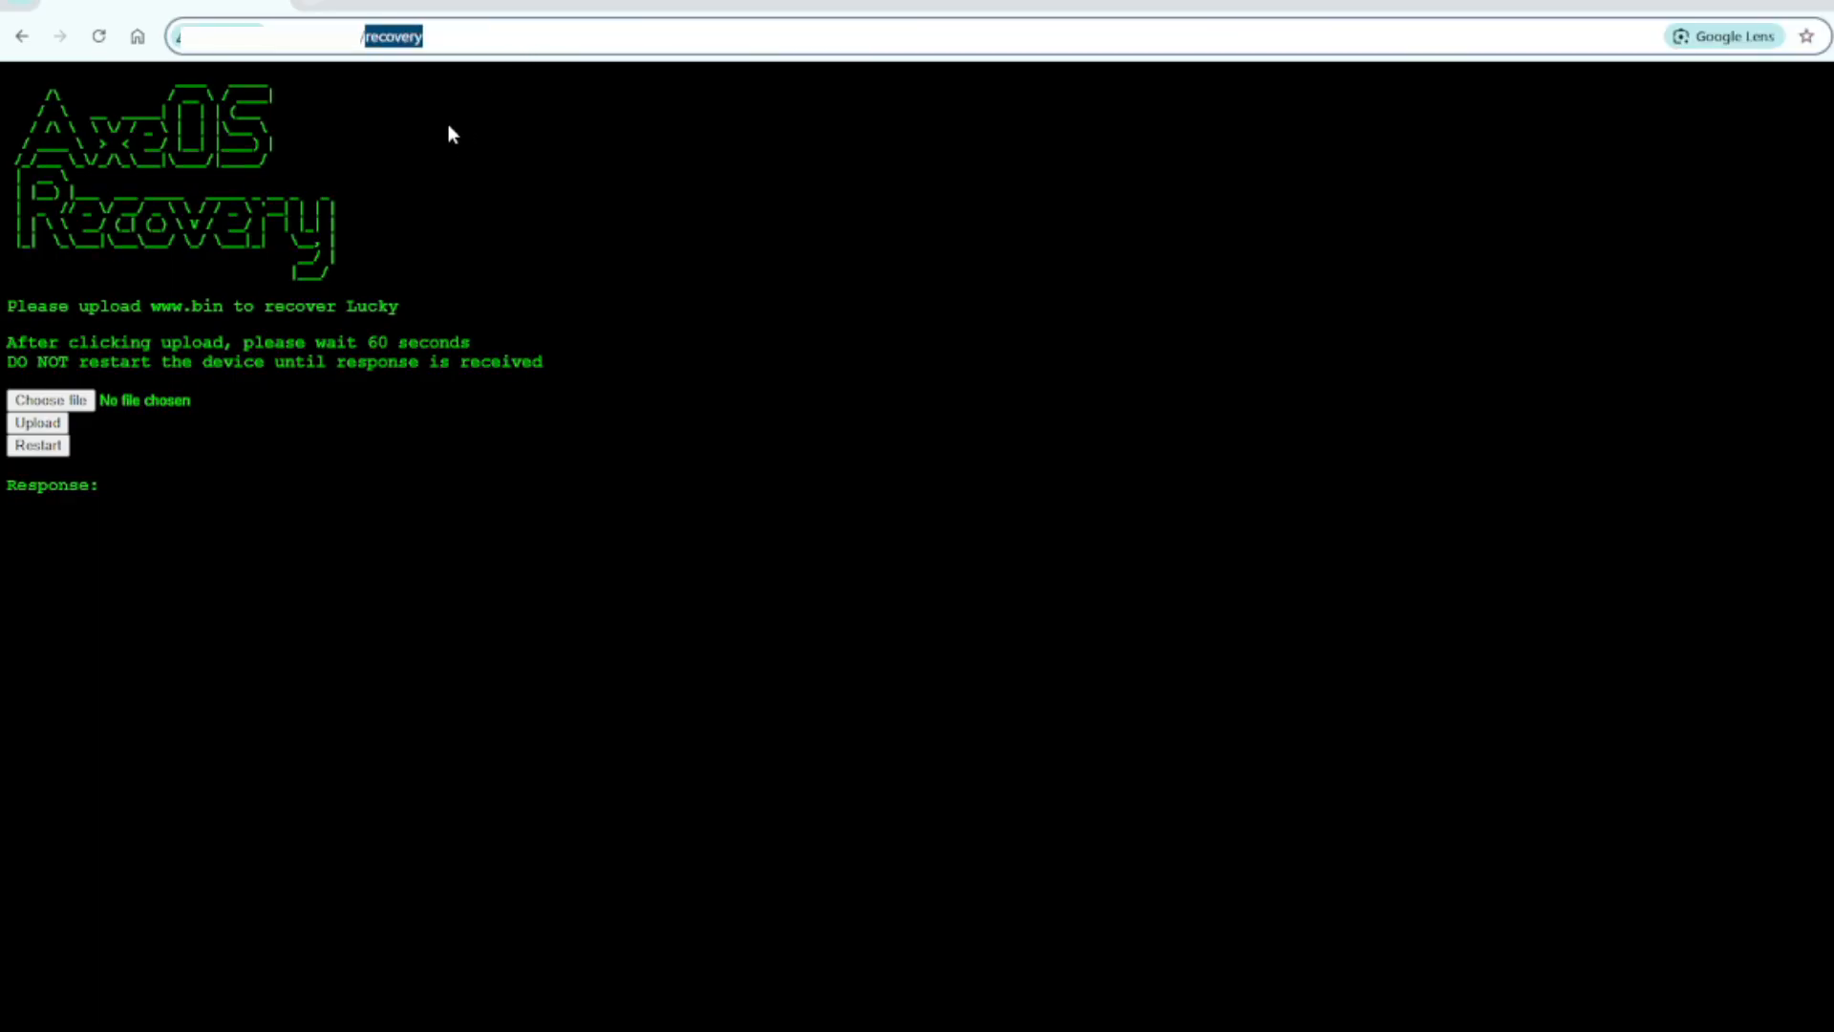
mouse_move(428, 119)
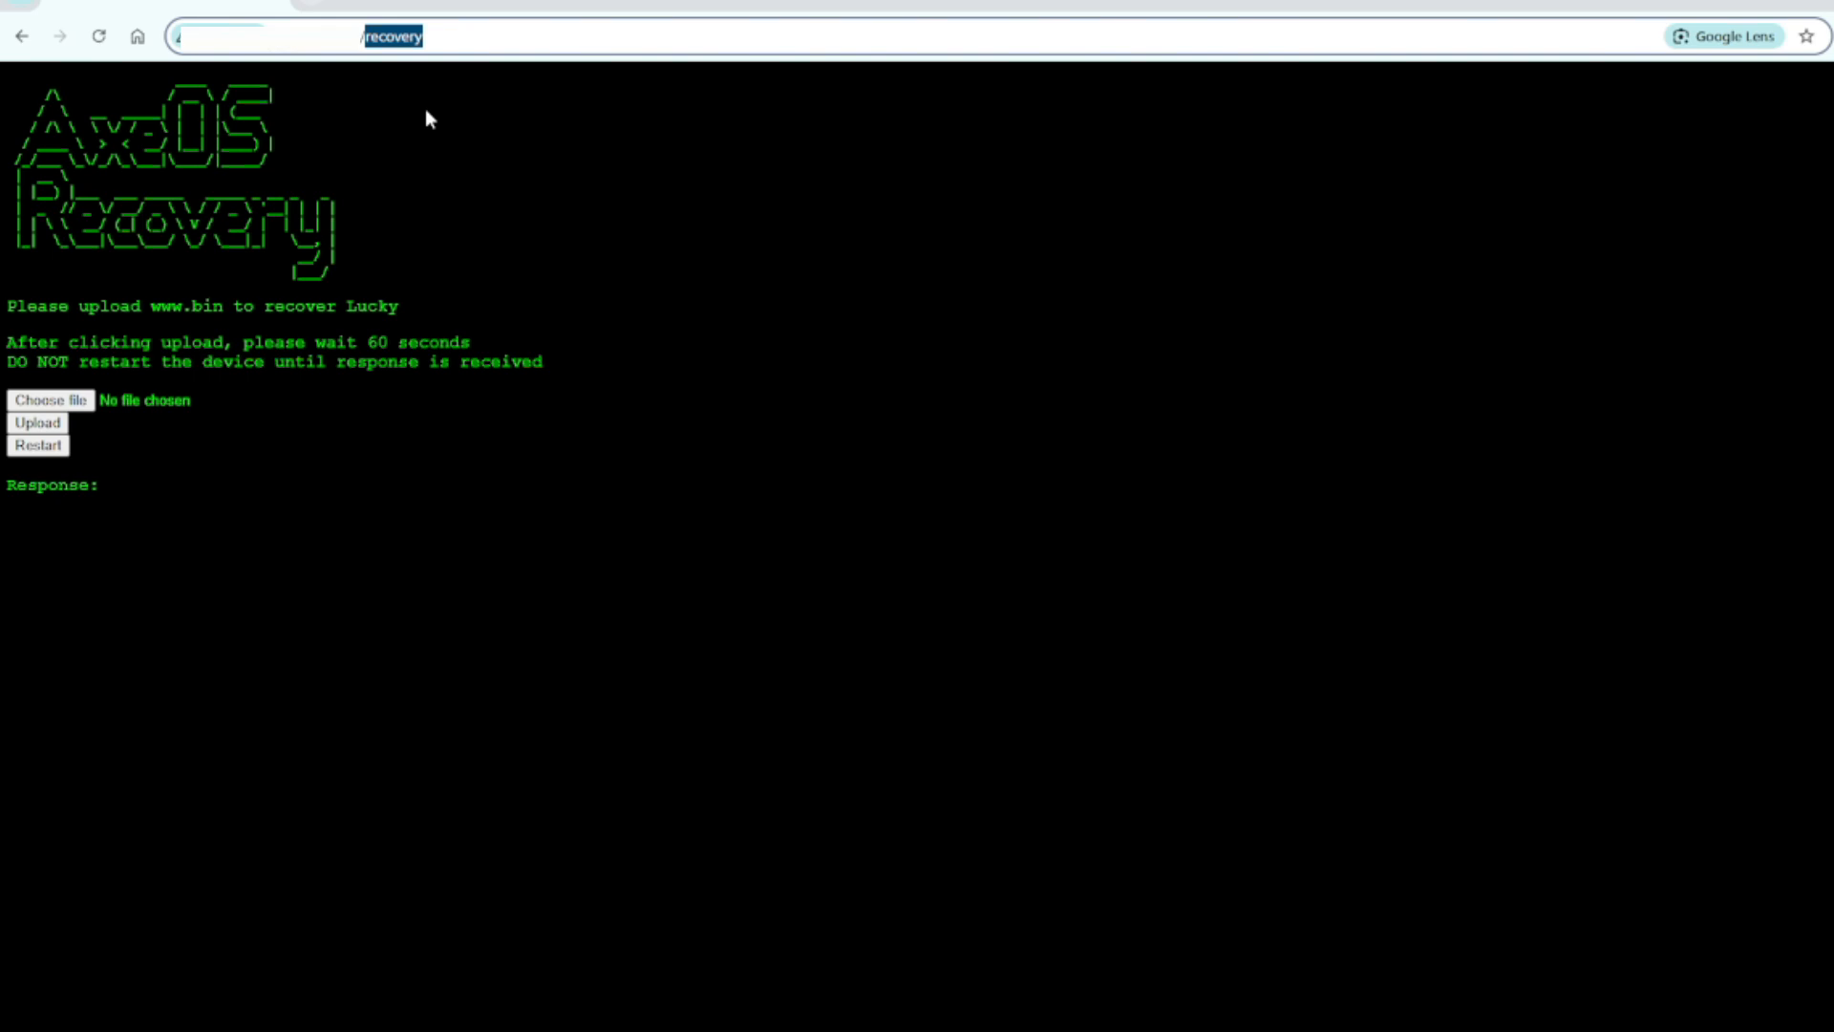
mouse_move(340, 279)
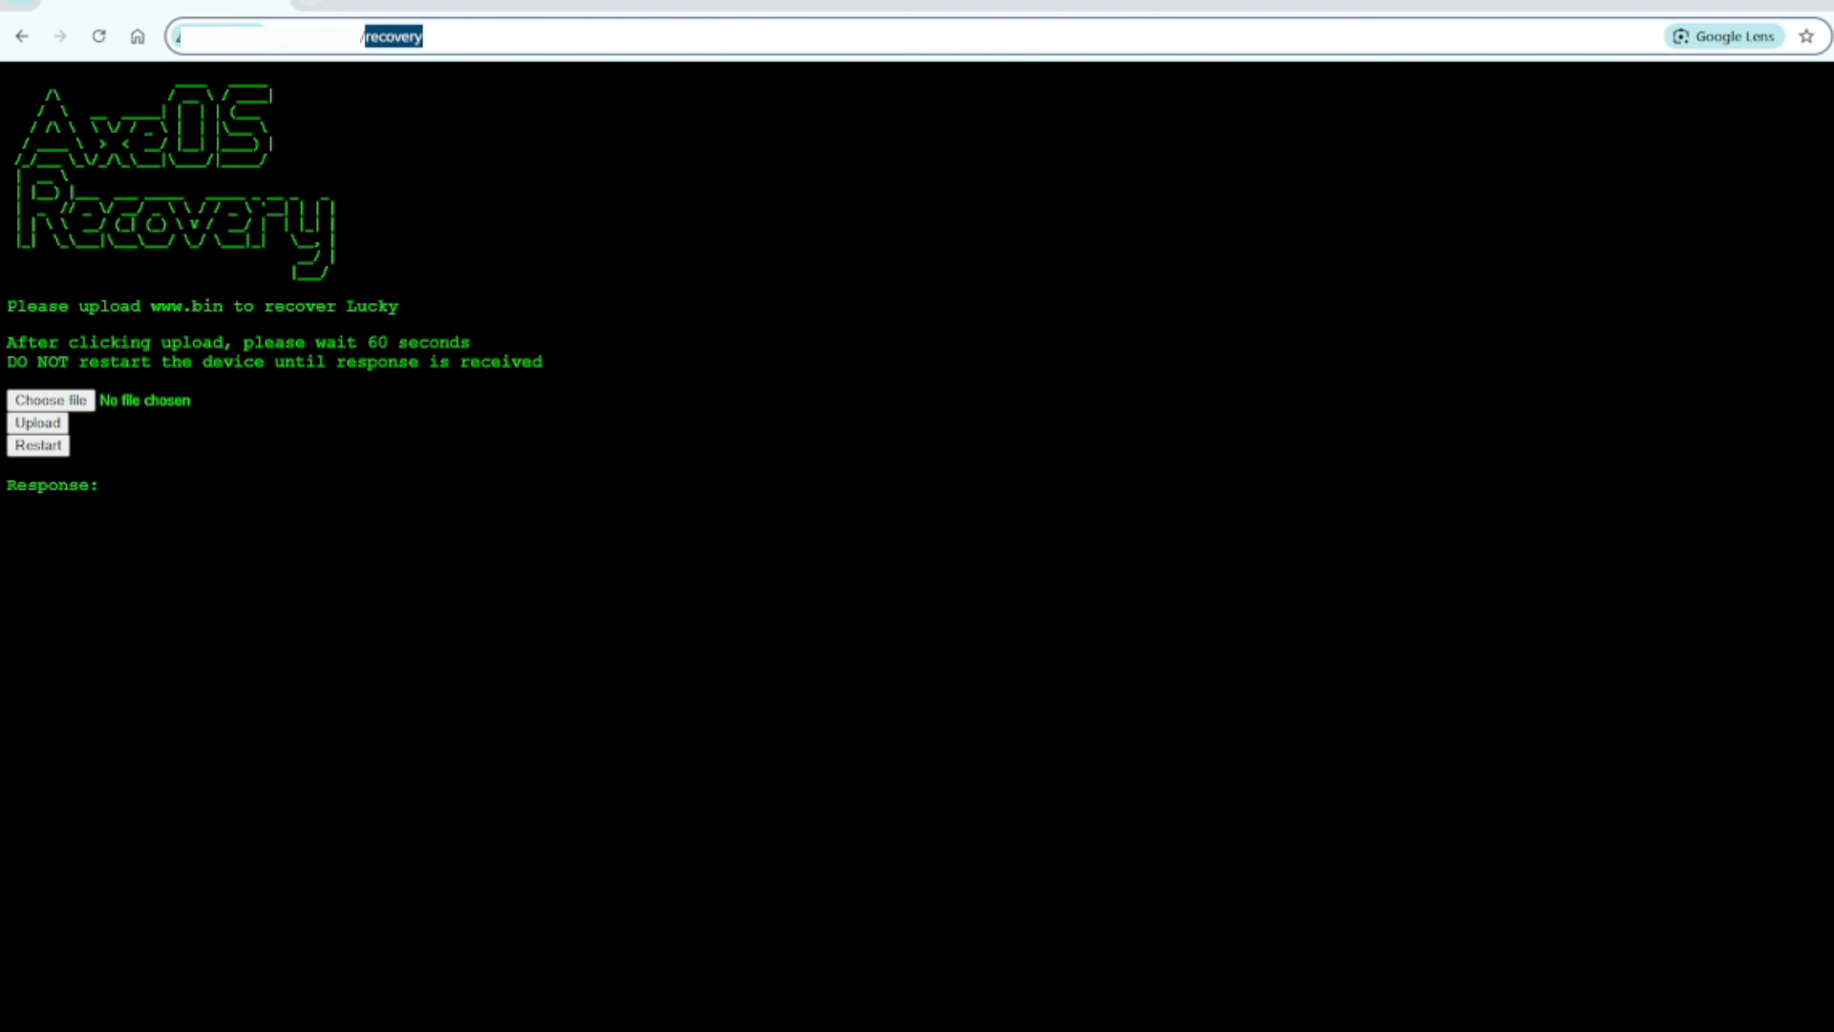
mouse_move(181, 417)
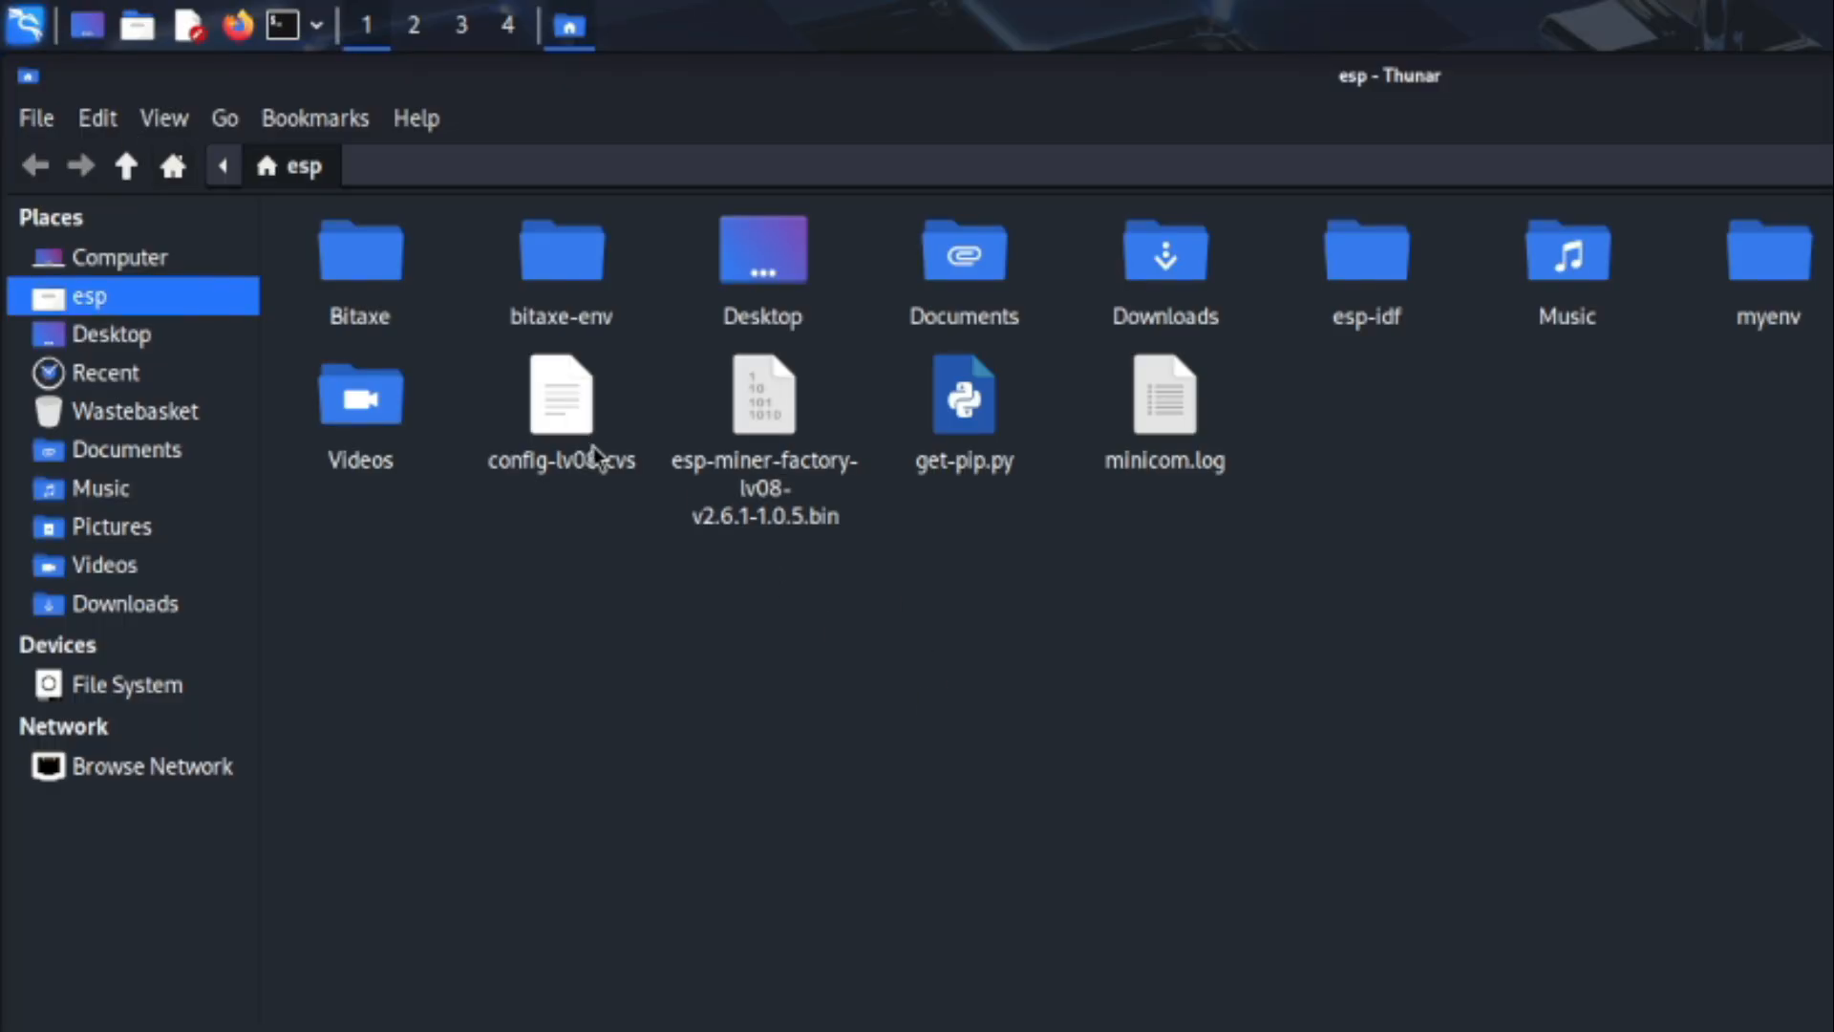
Step: Browse the esp home folder holding the esp-miner-factory-lv08-v2.6.1-1.0.5.bin firmware image
double_click(560, 398)
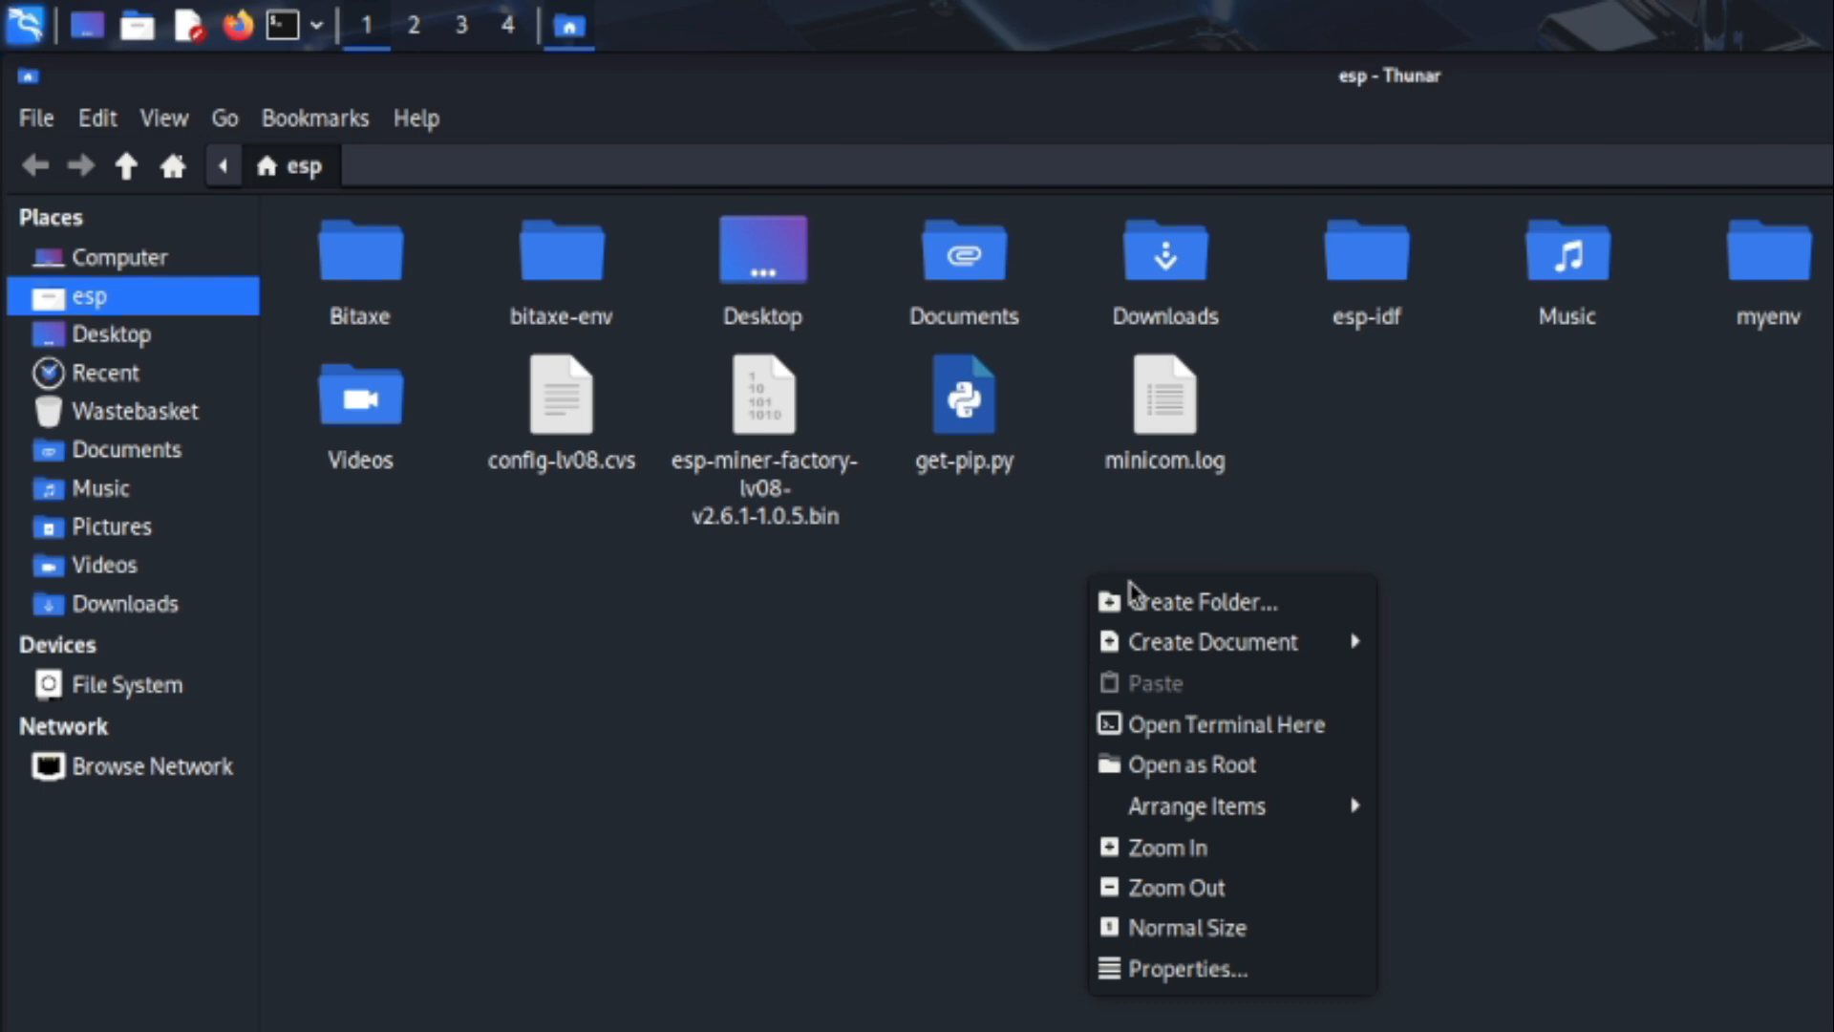
click(1307, 753)
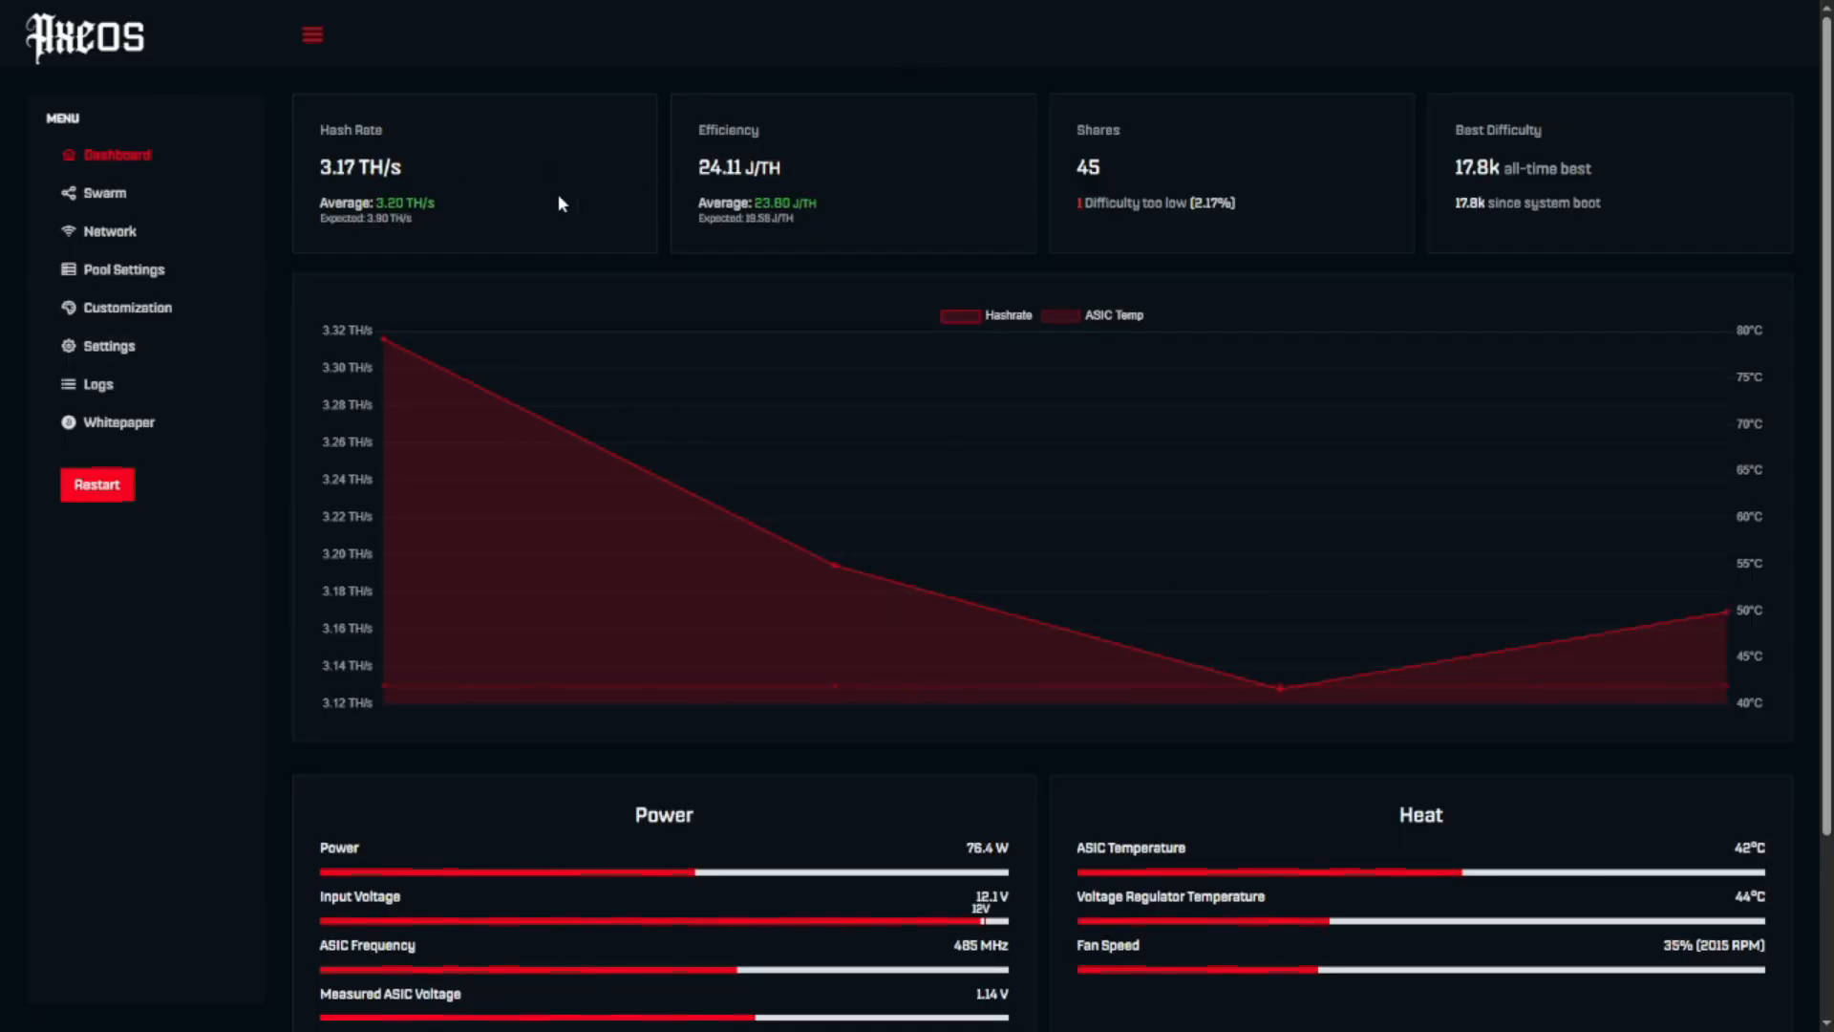
click(98, 382)
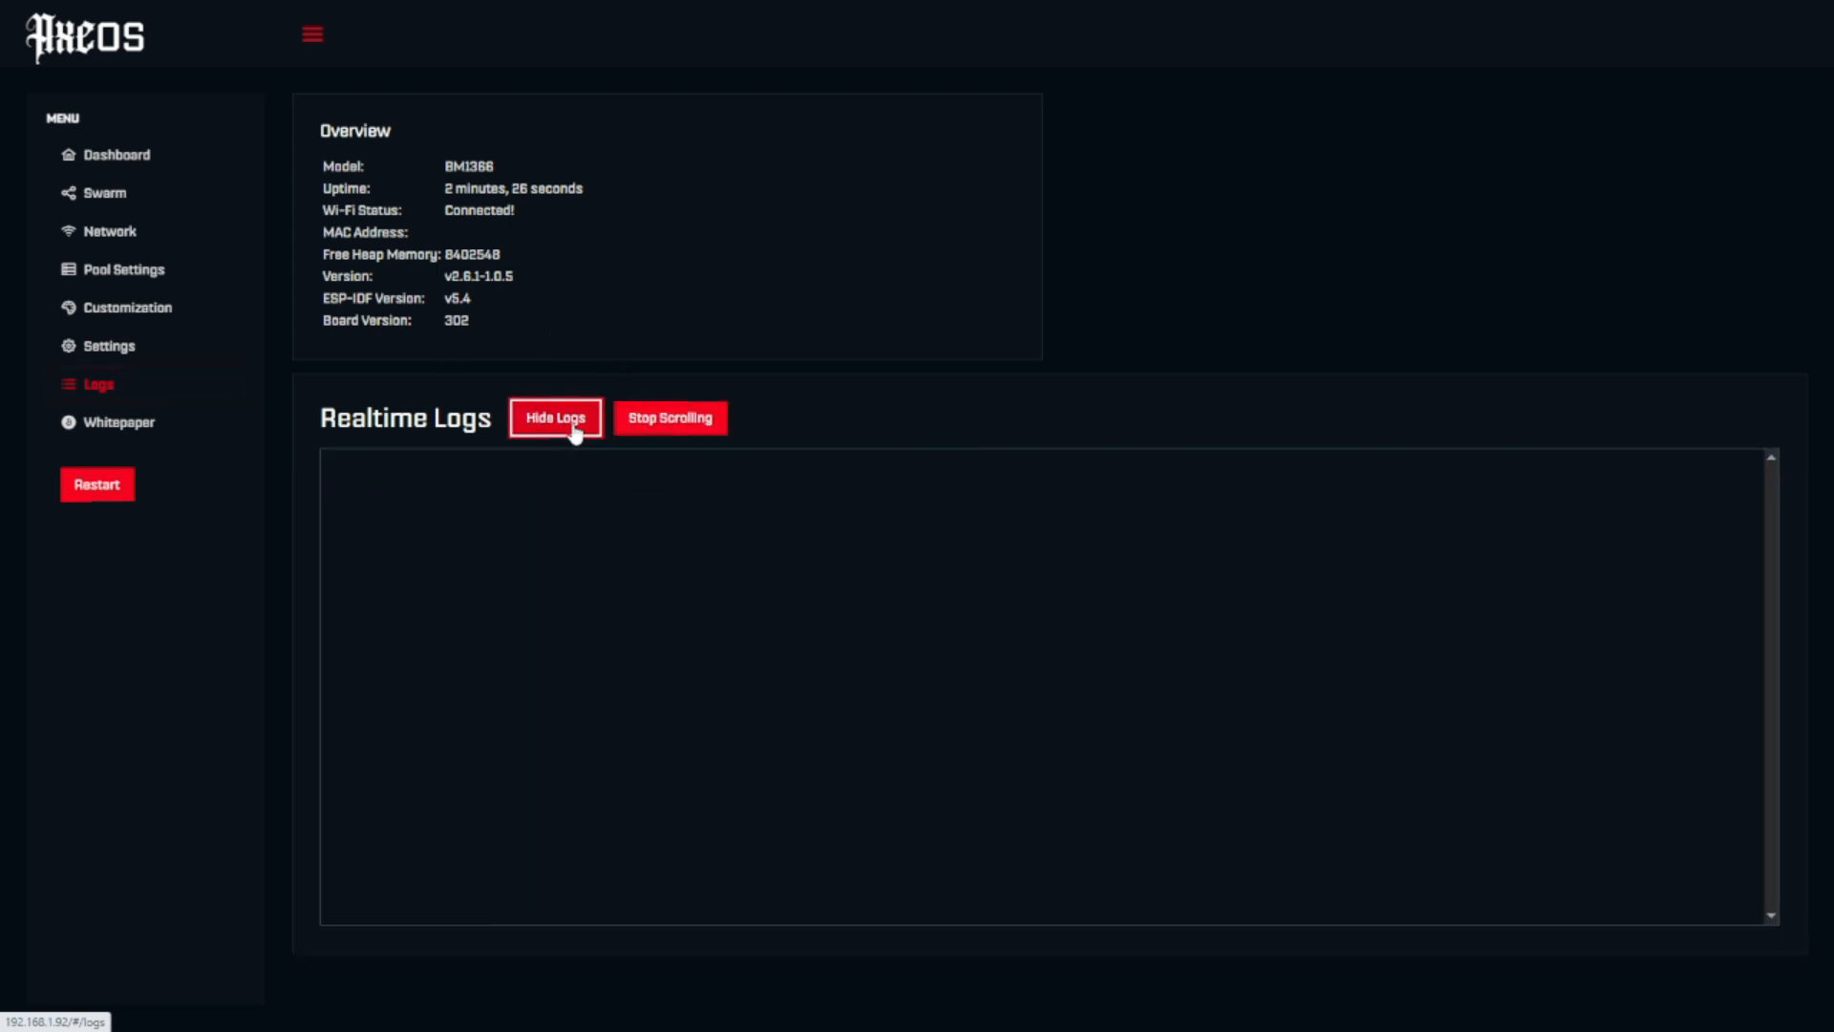
click(554, 418)
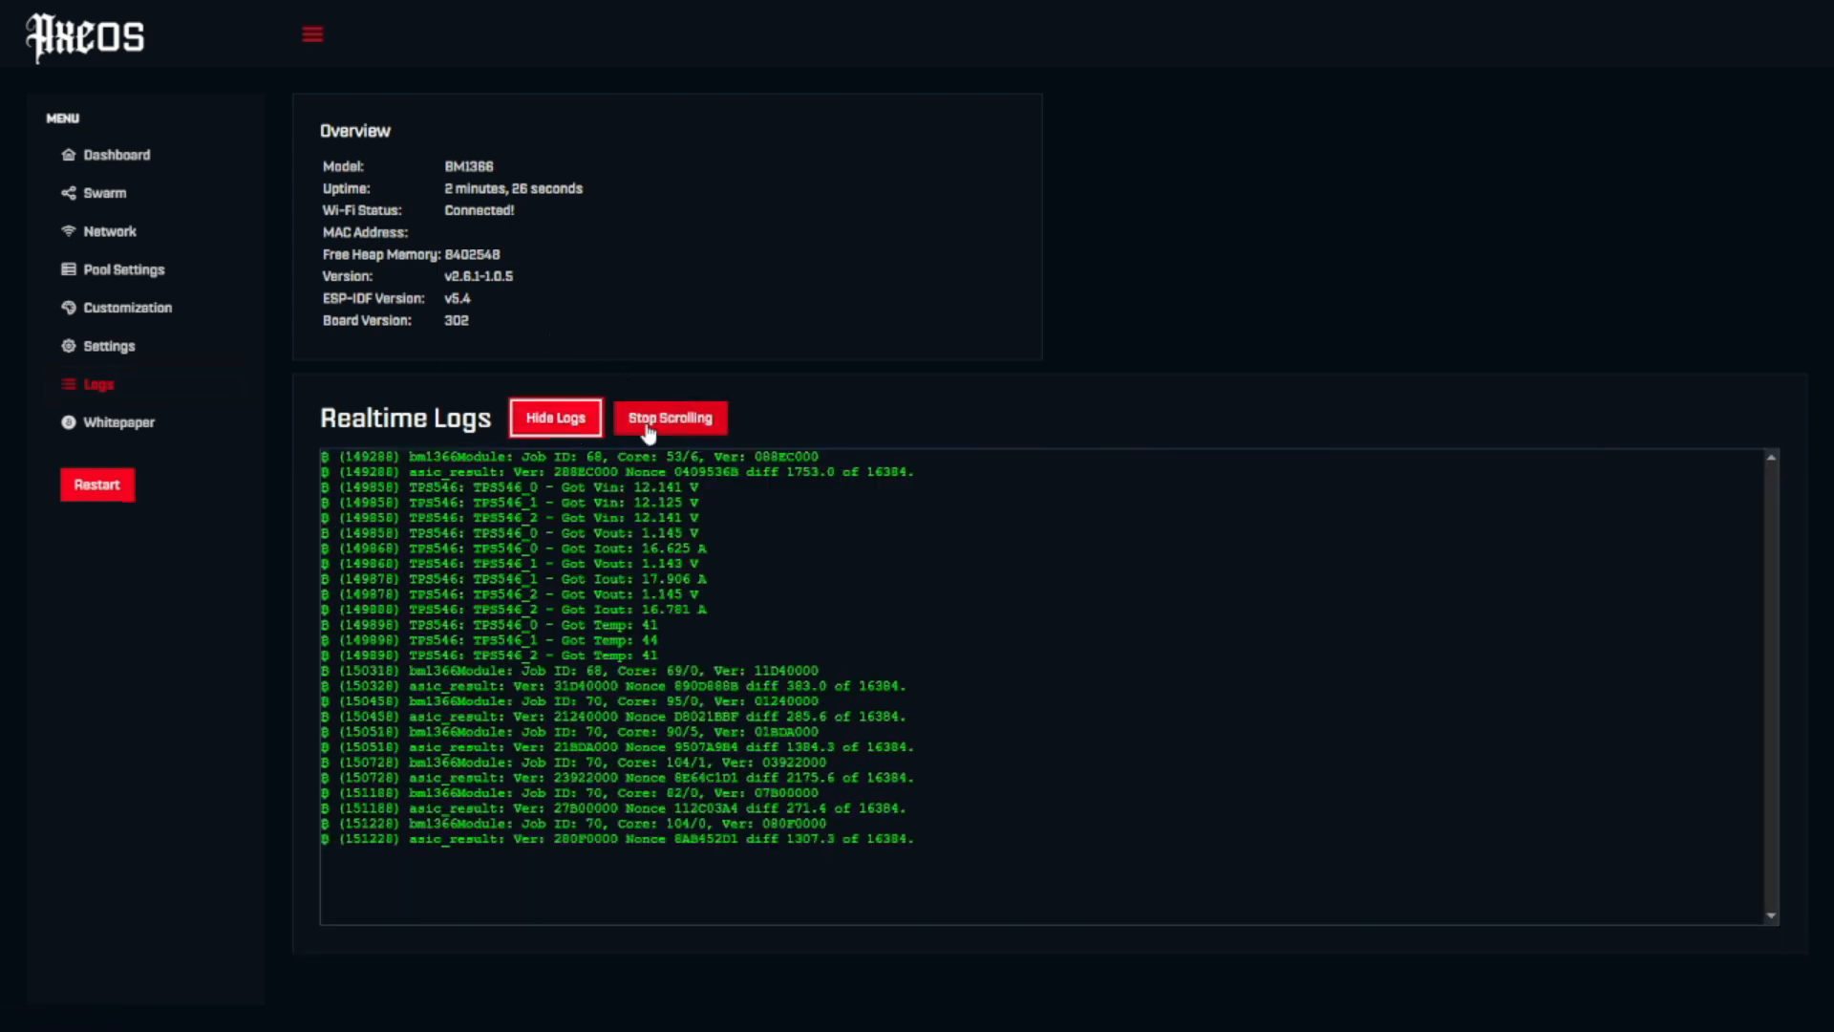
click(669, 419)
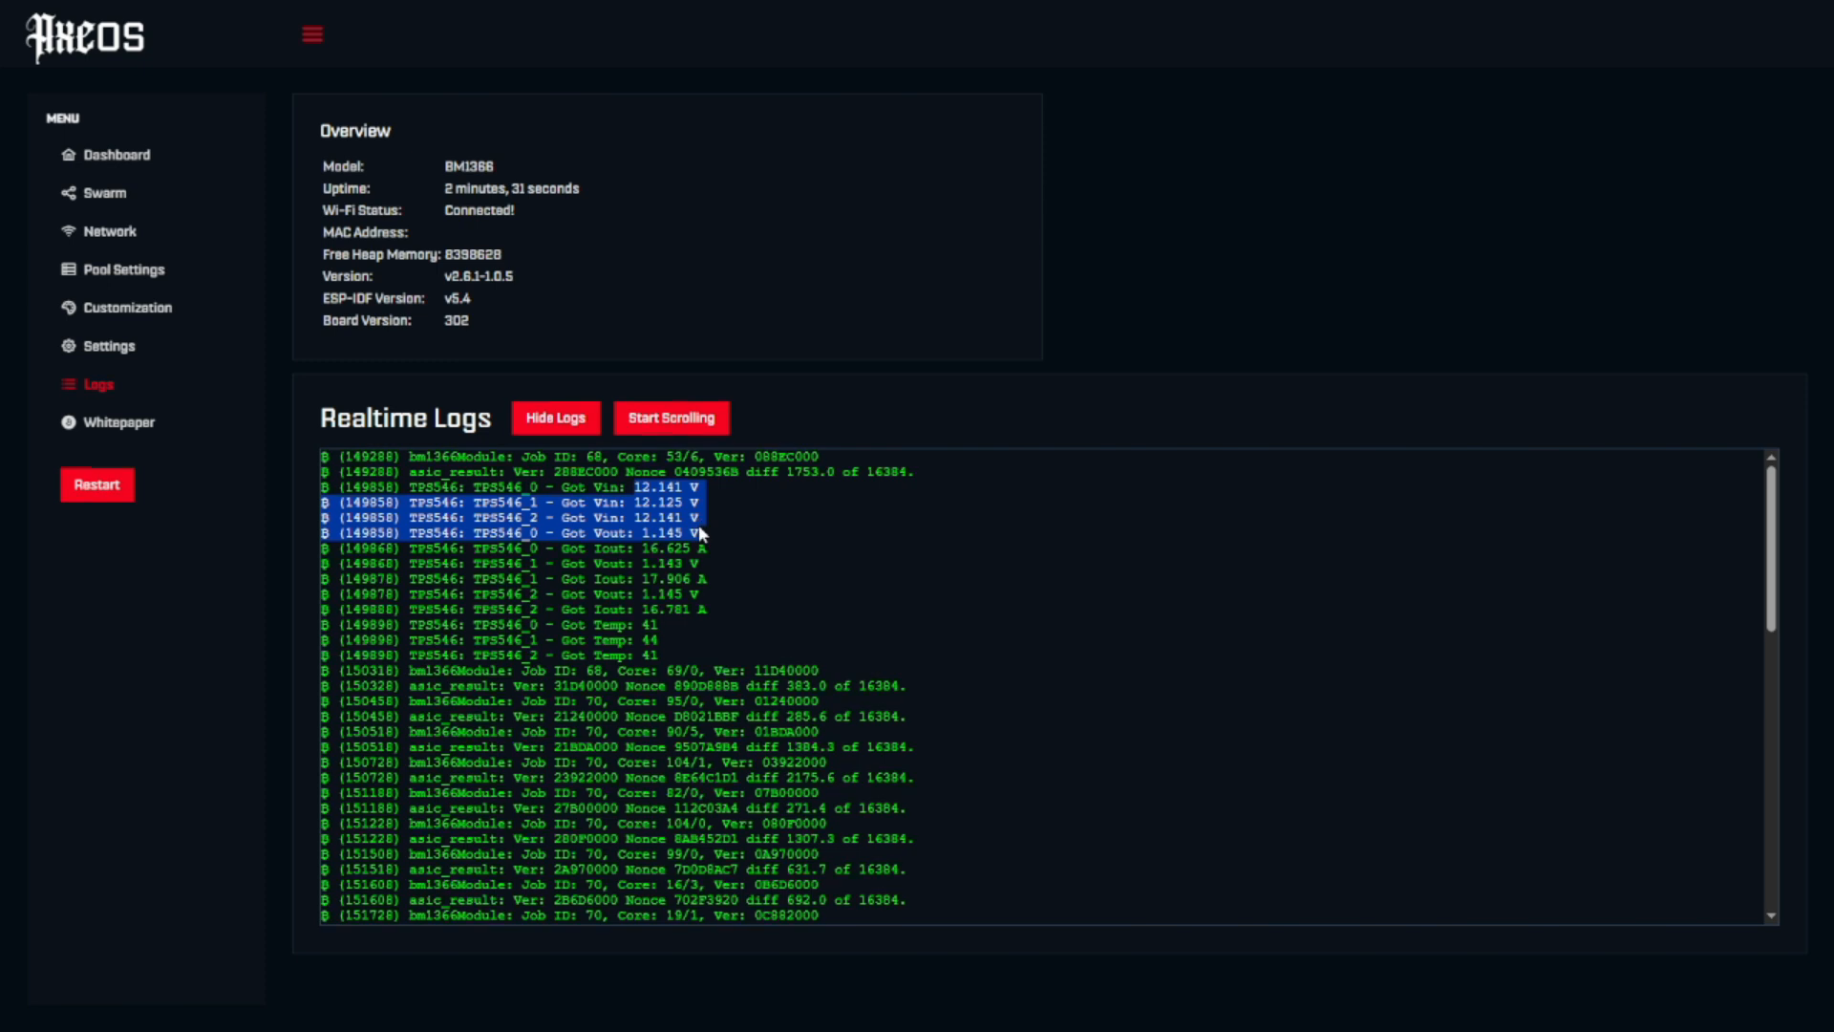
click(112, 153)
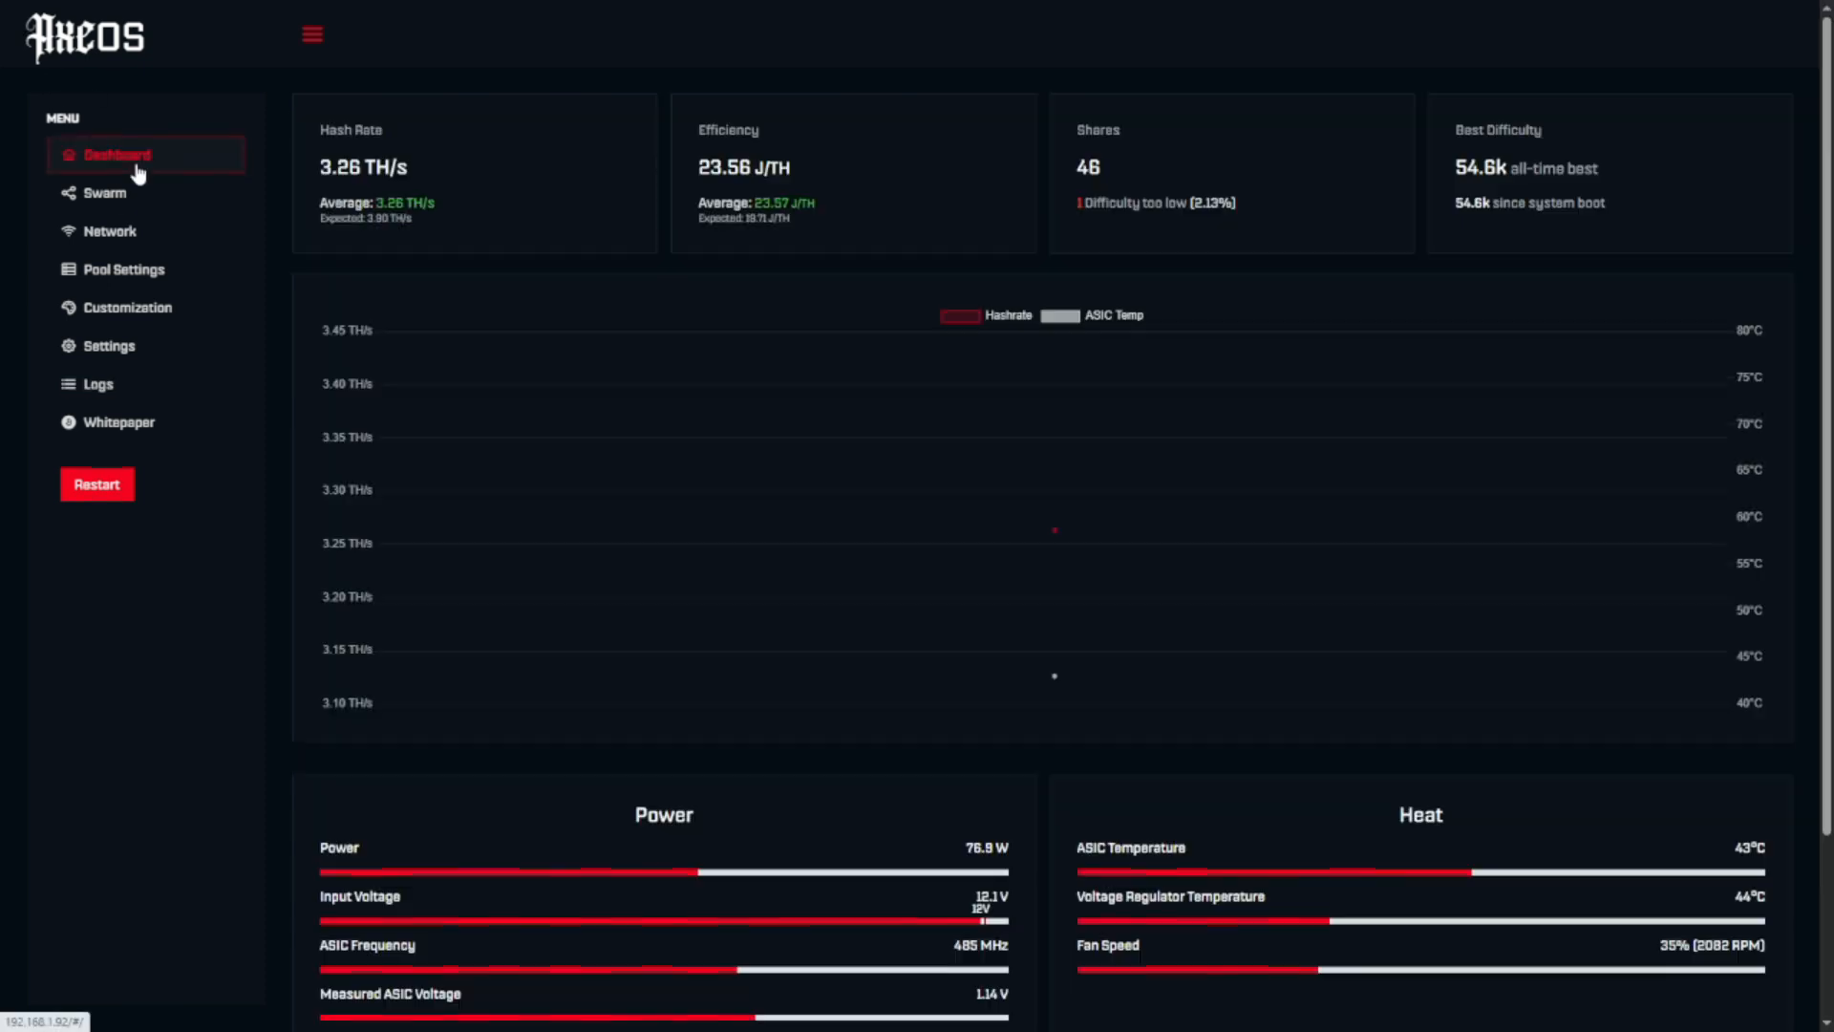
mouse_move(1593, 875)
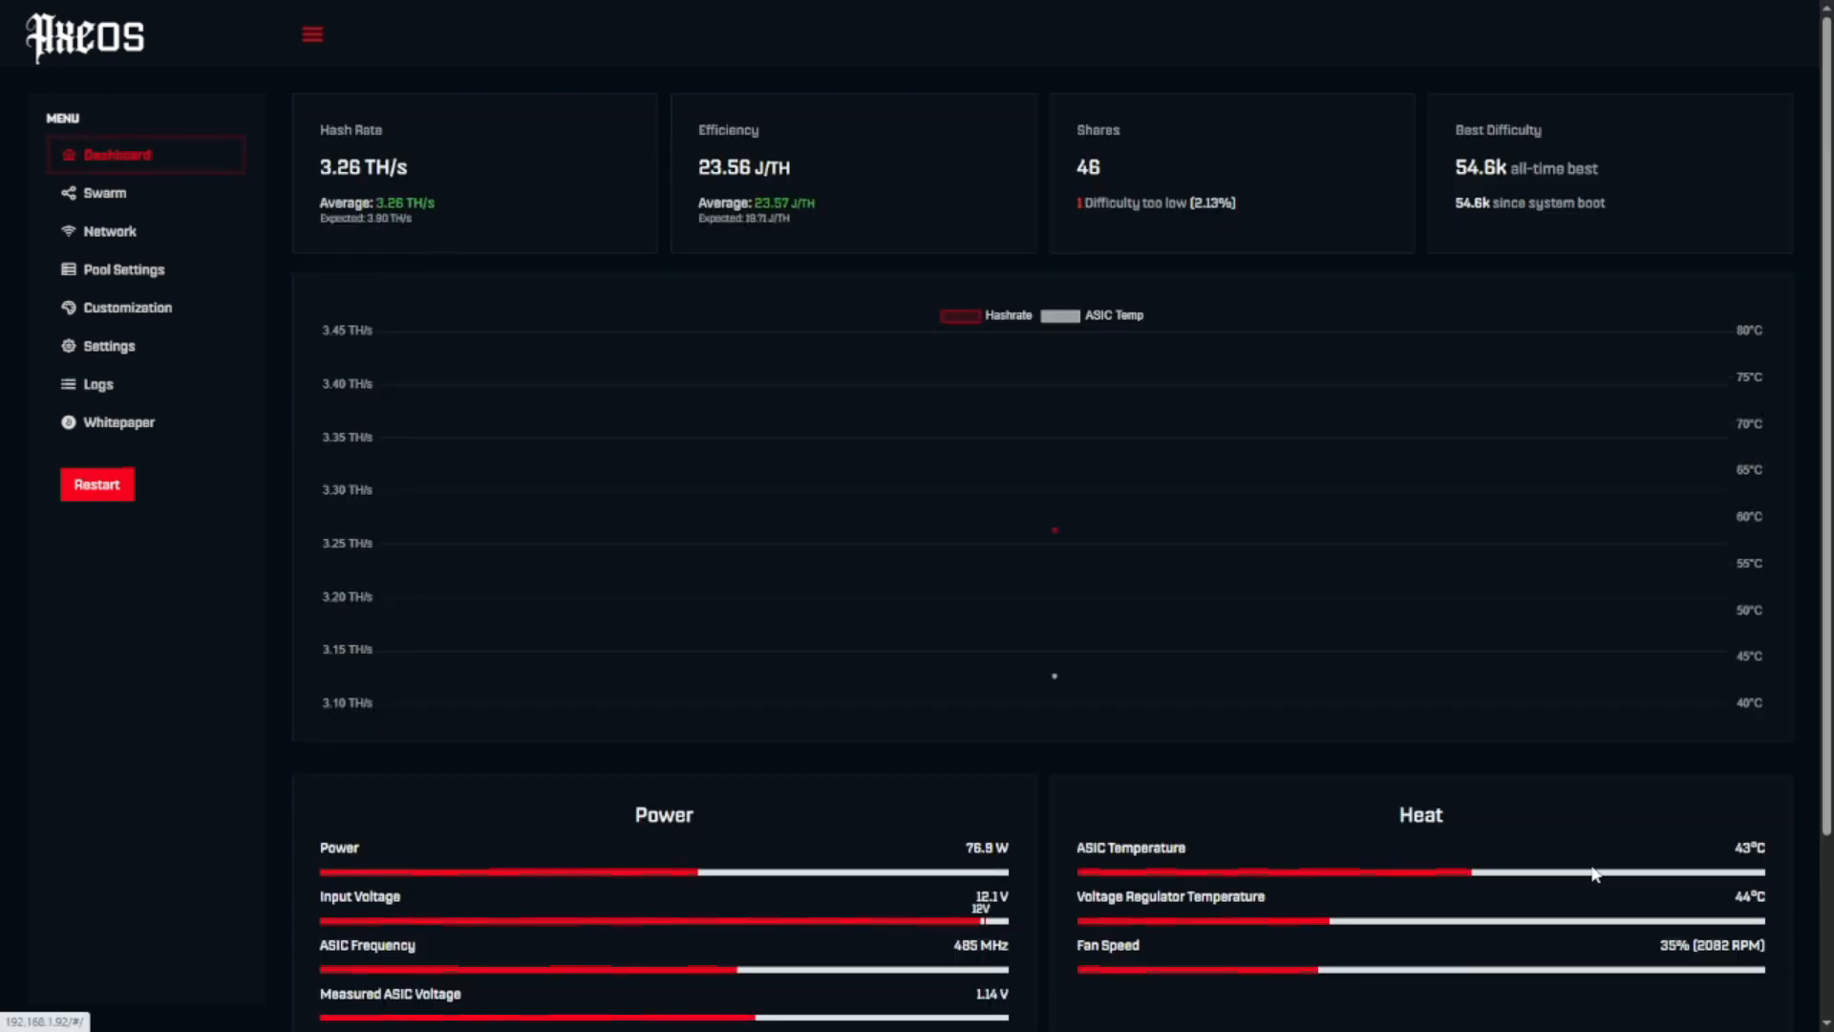
scroll(down, 3)
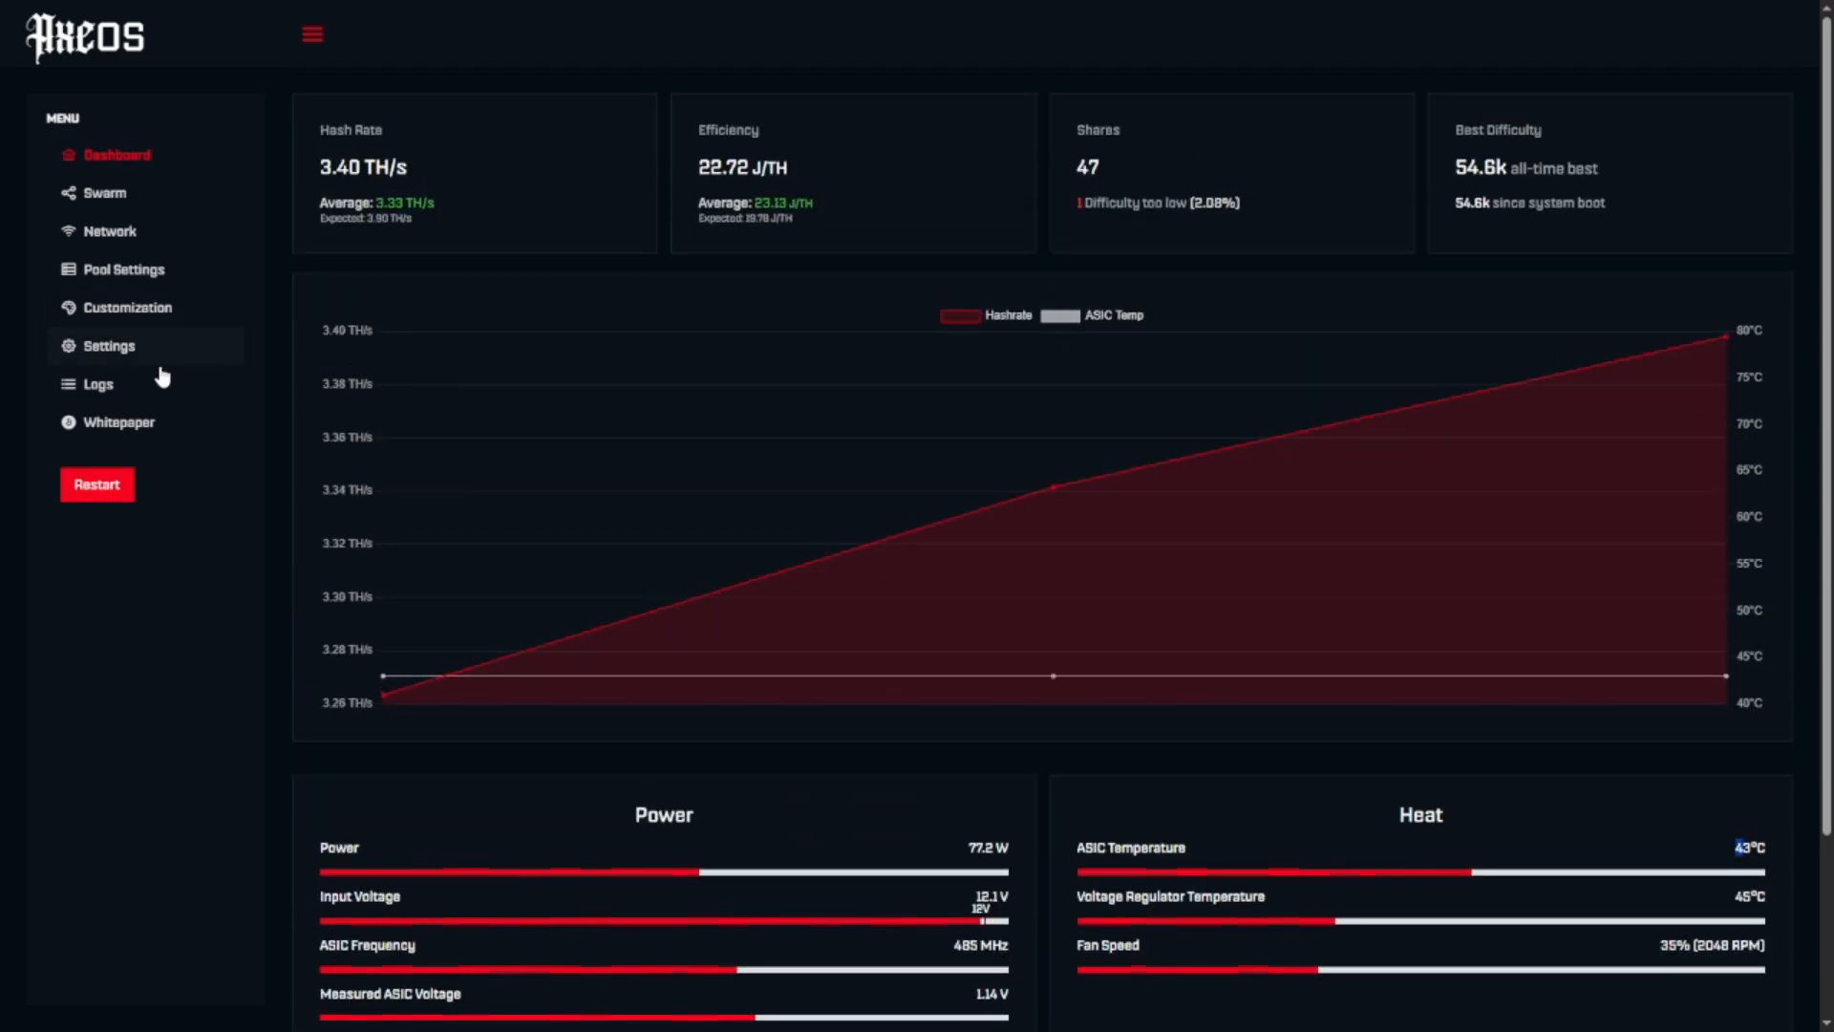
Step: Show the Settings page and list frequency options 475-575, default 485, core voltage 1150
click(107, 346)
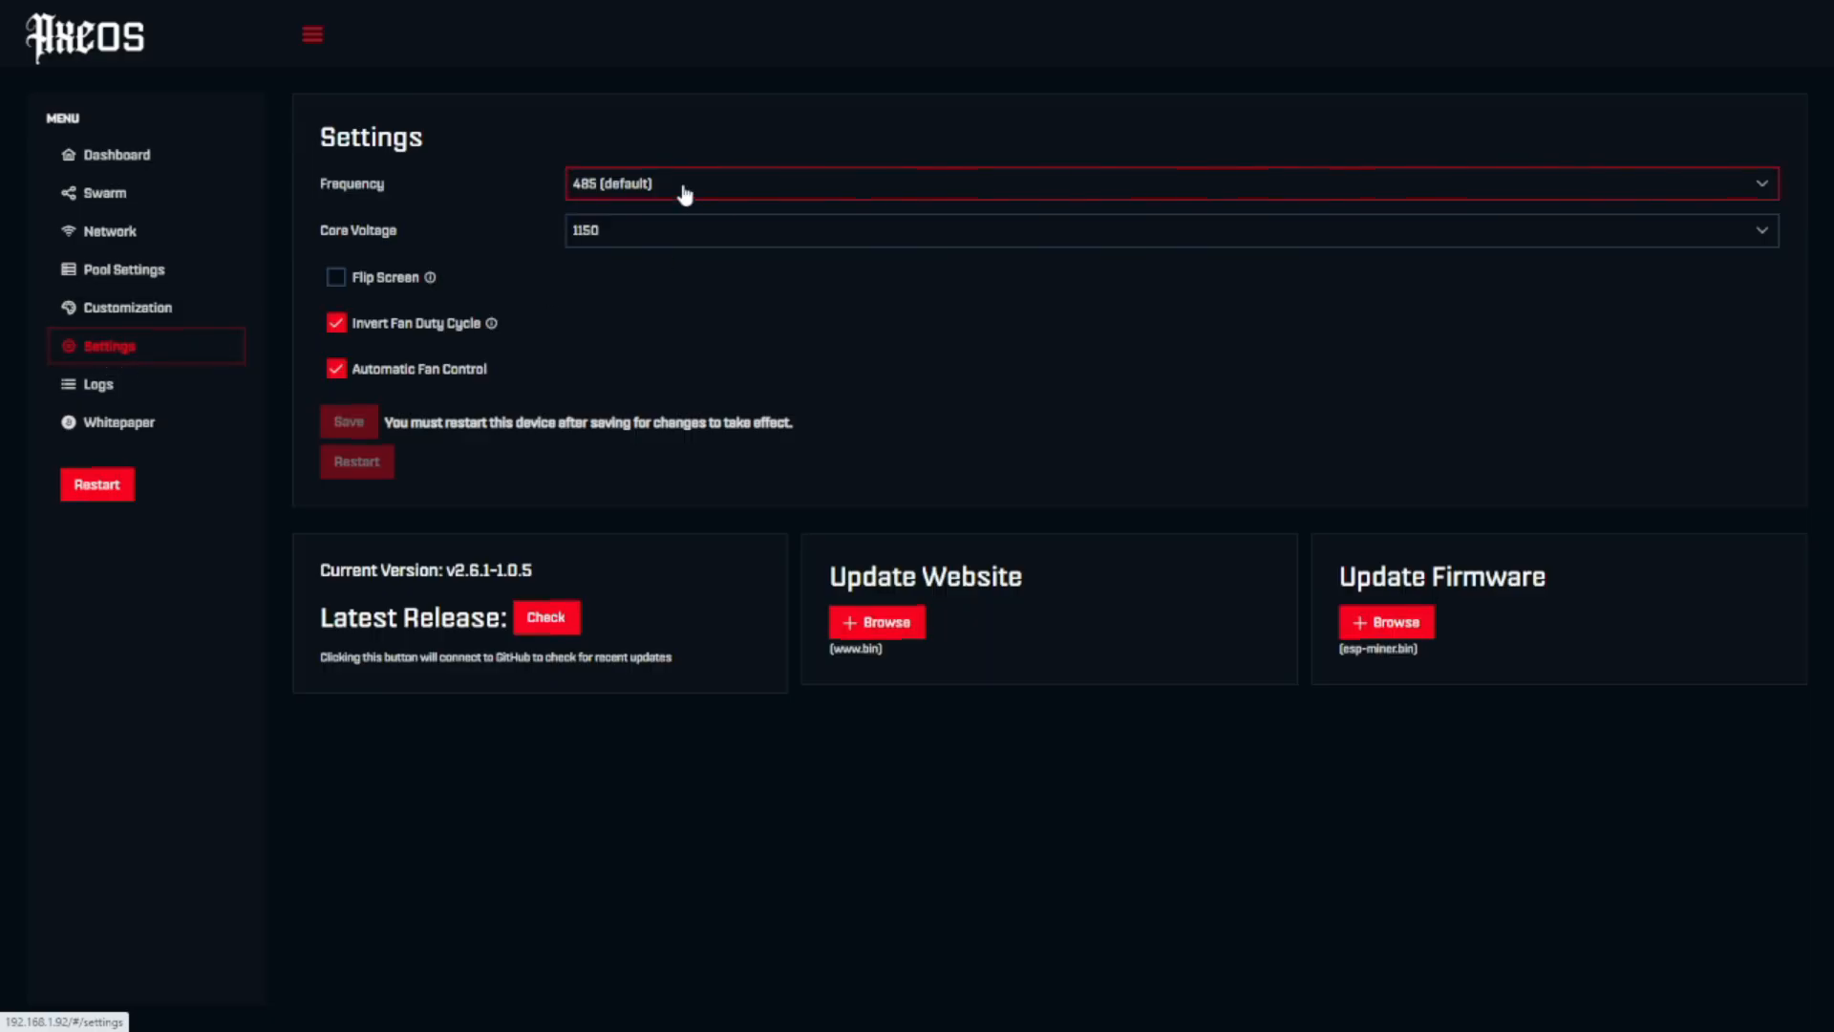
click(1169, 184)
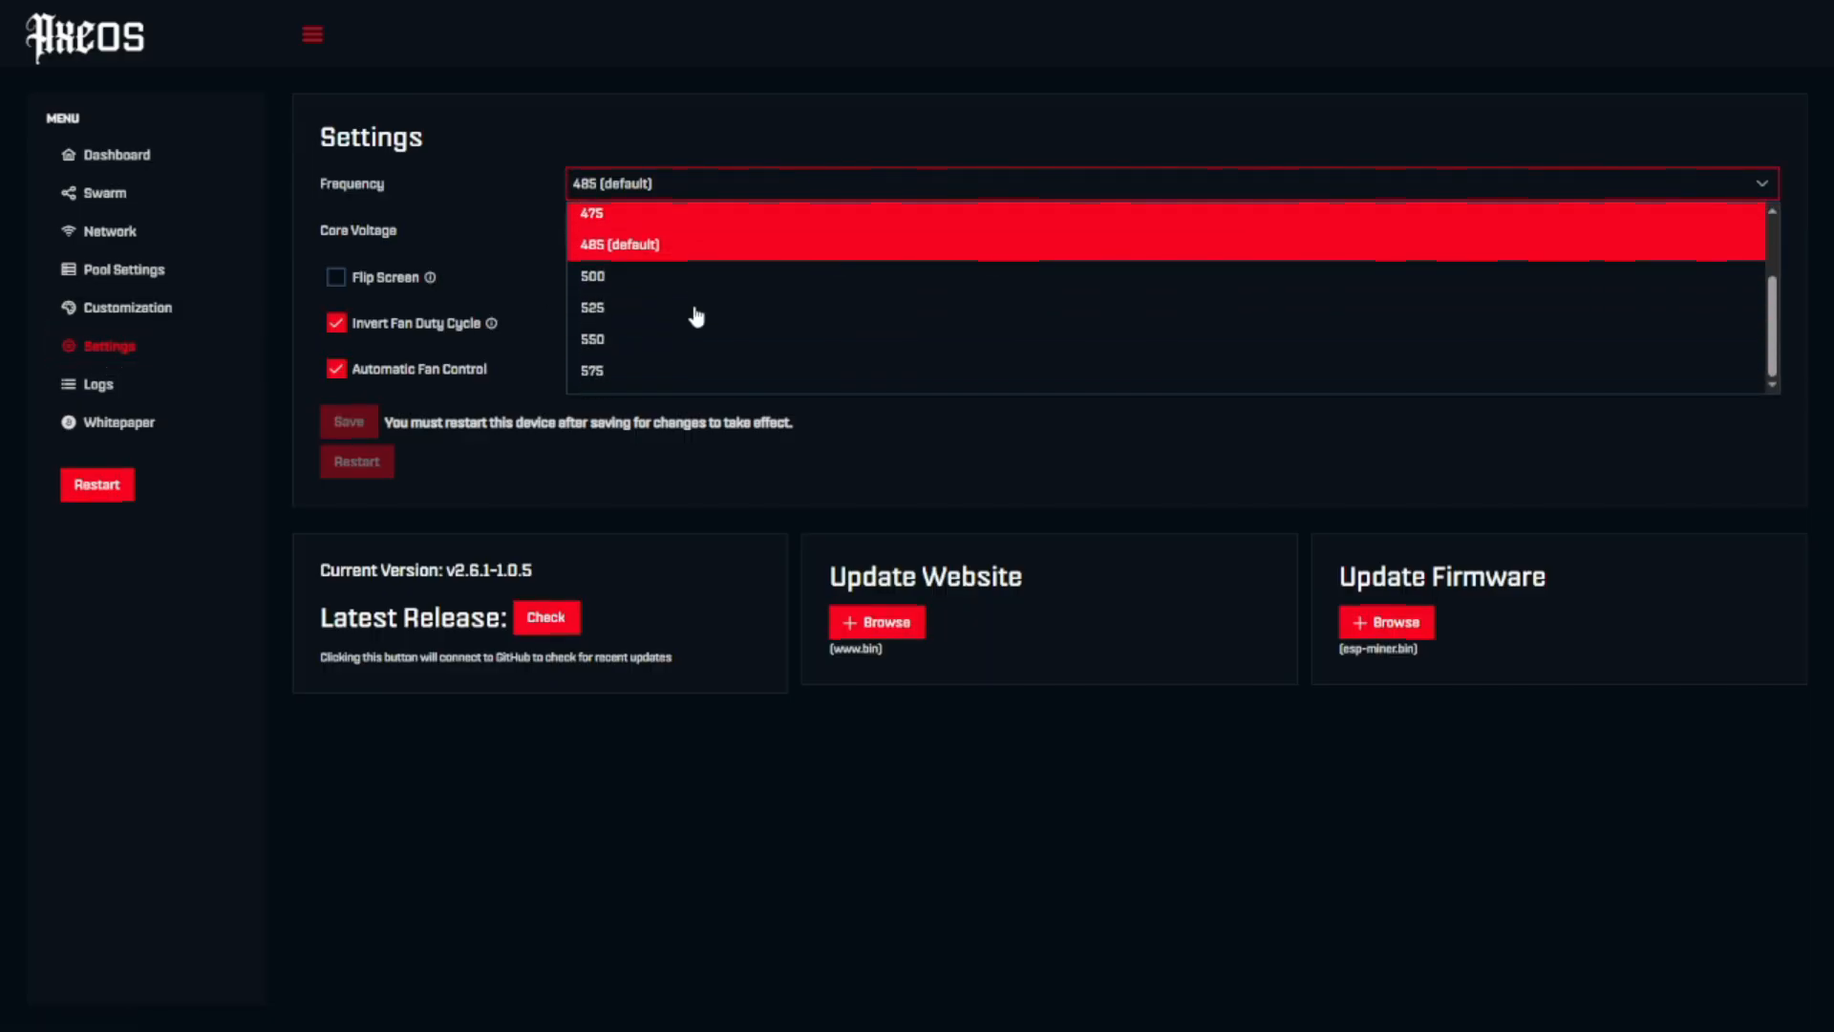